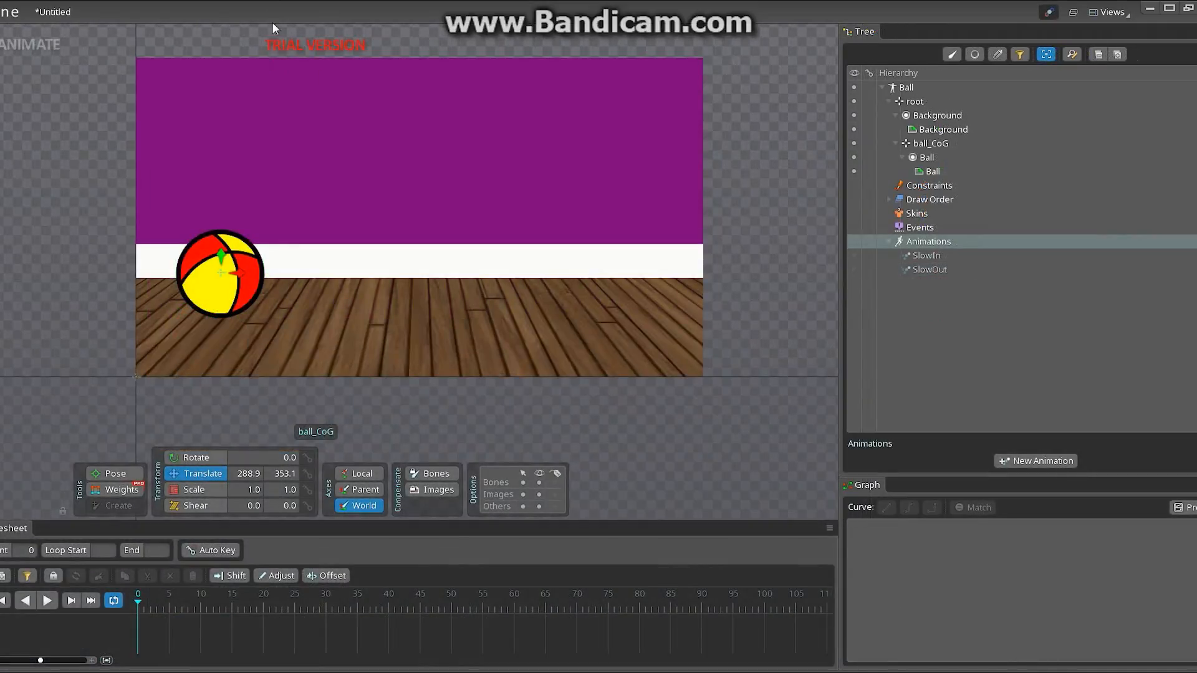
mouse_move(331, 36)
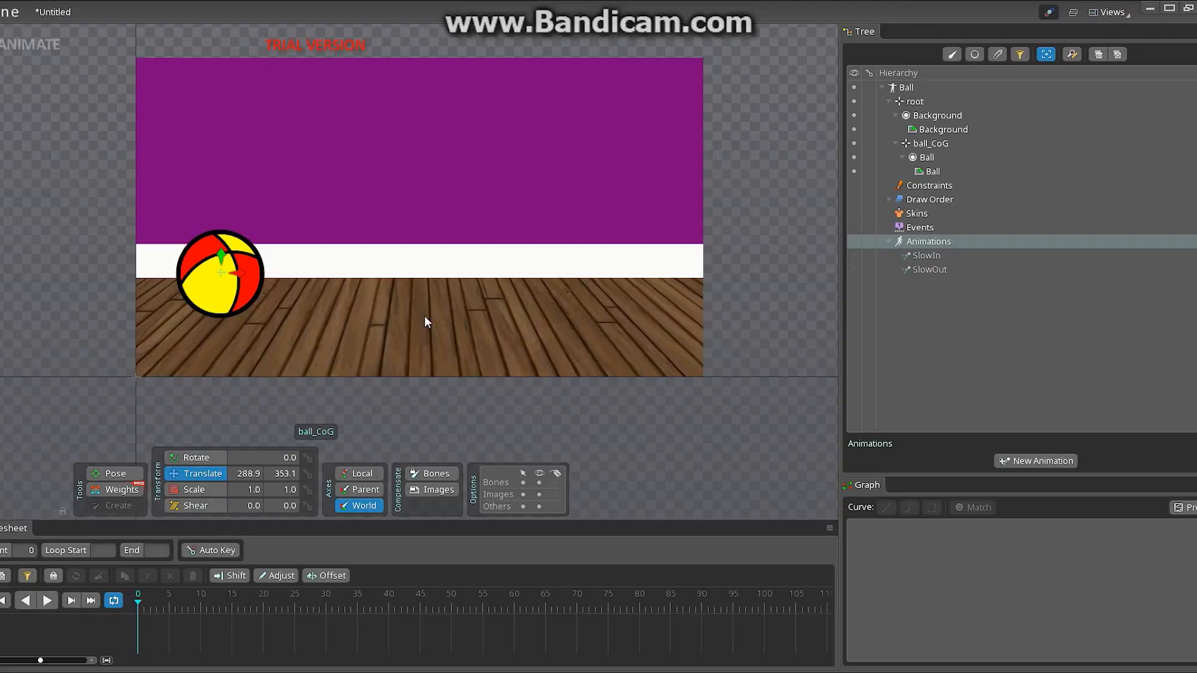
mouse_move(523, 229)
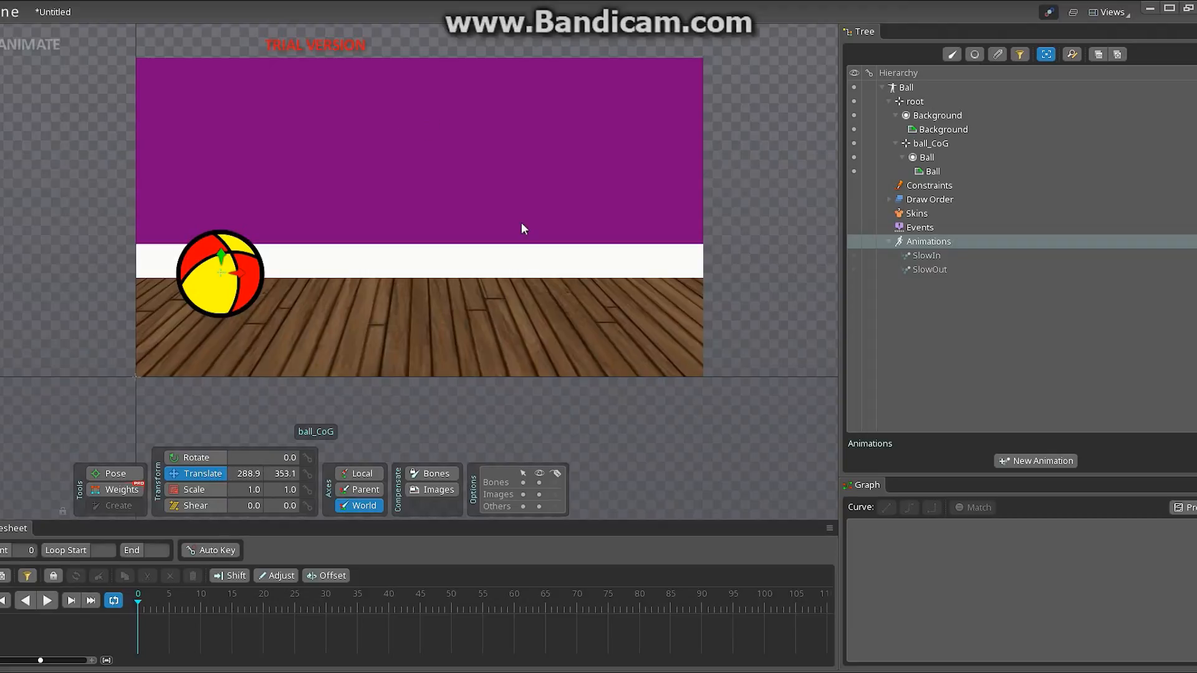
mouse_move(596, 204)
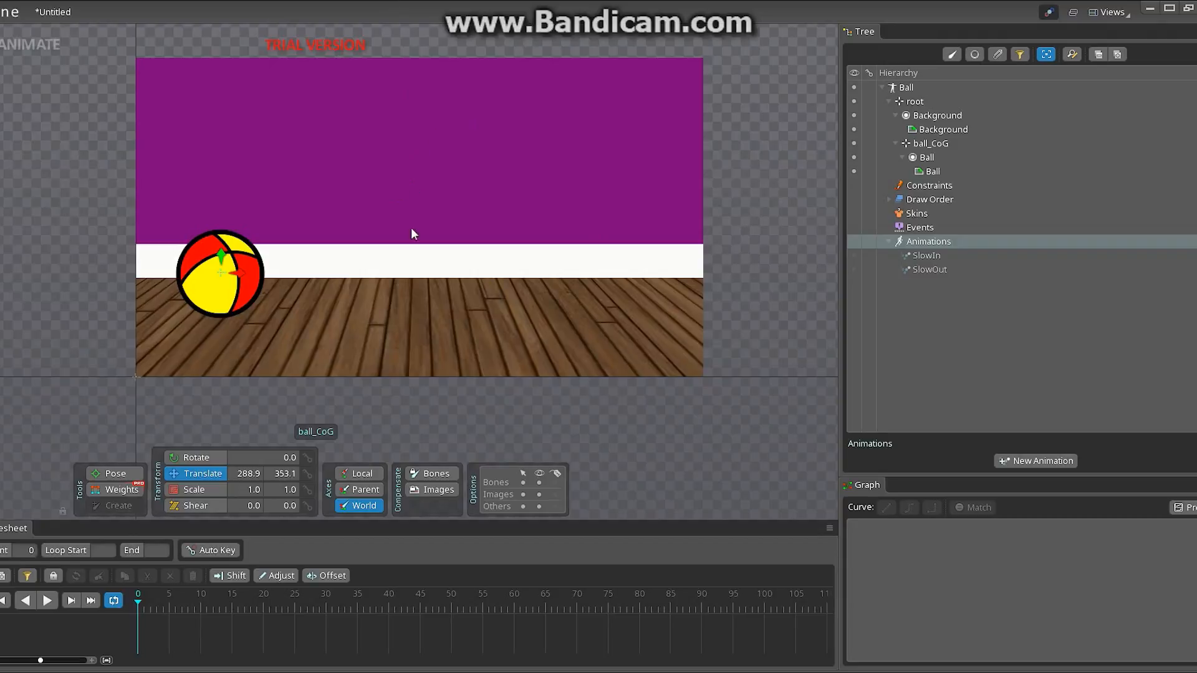
mouse_move(413, 199)
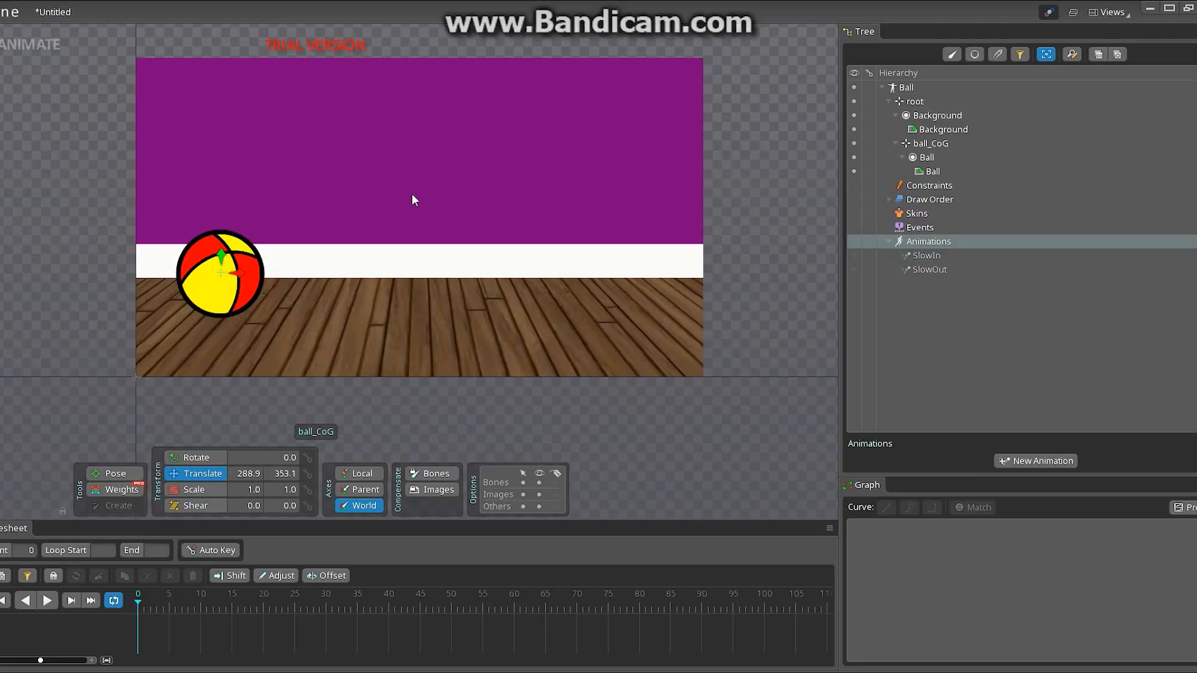
mouse_move(267, 175)
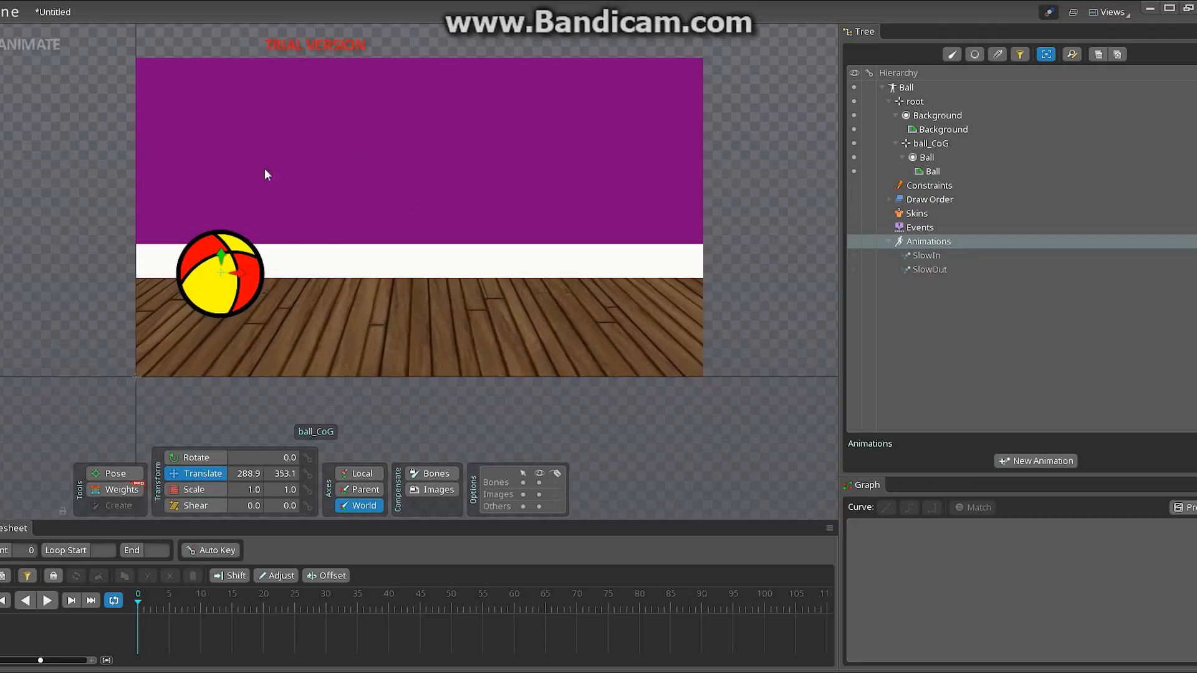
- Create a new animation named BallBounceLoop in the Tree panel
click(1035, 460)
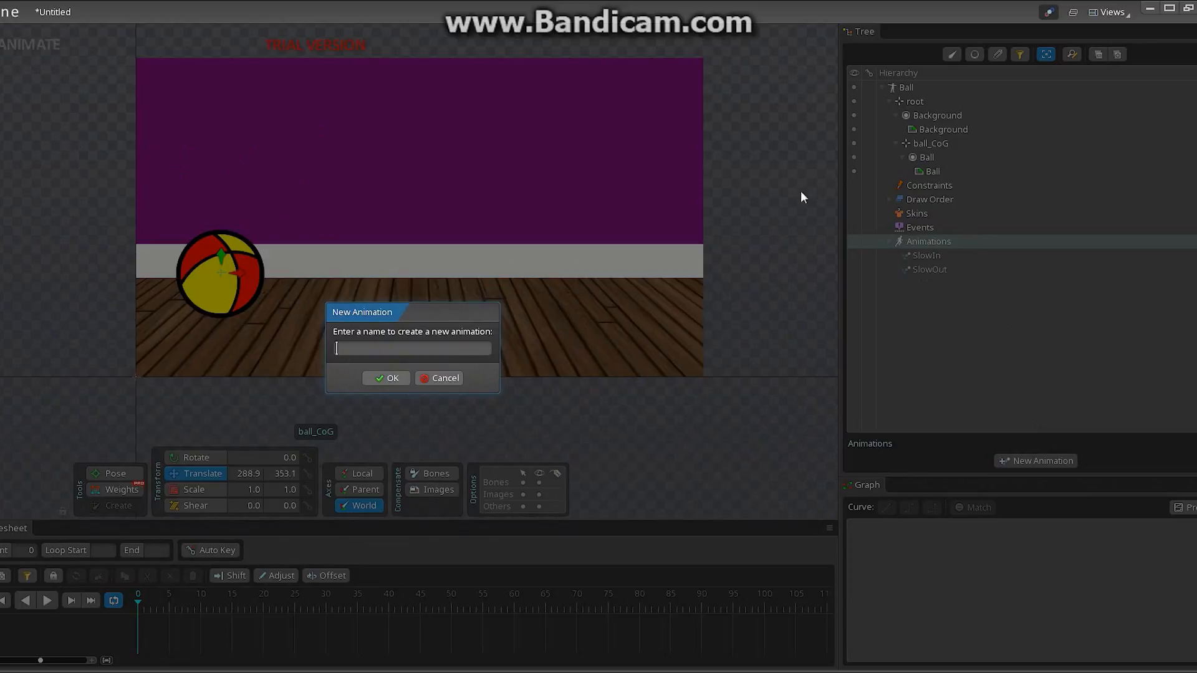
text(BallBounc)
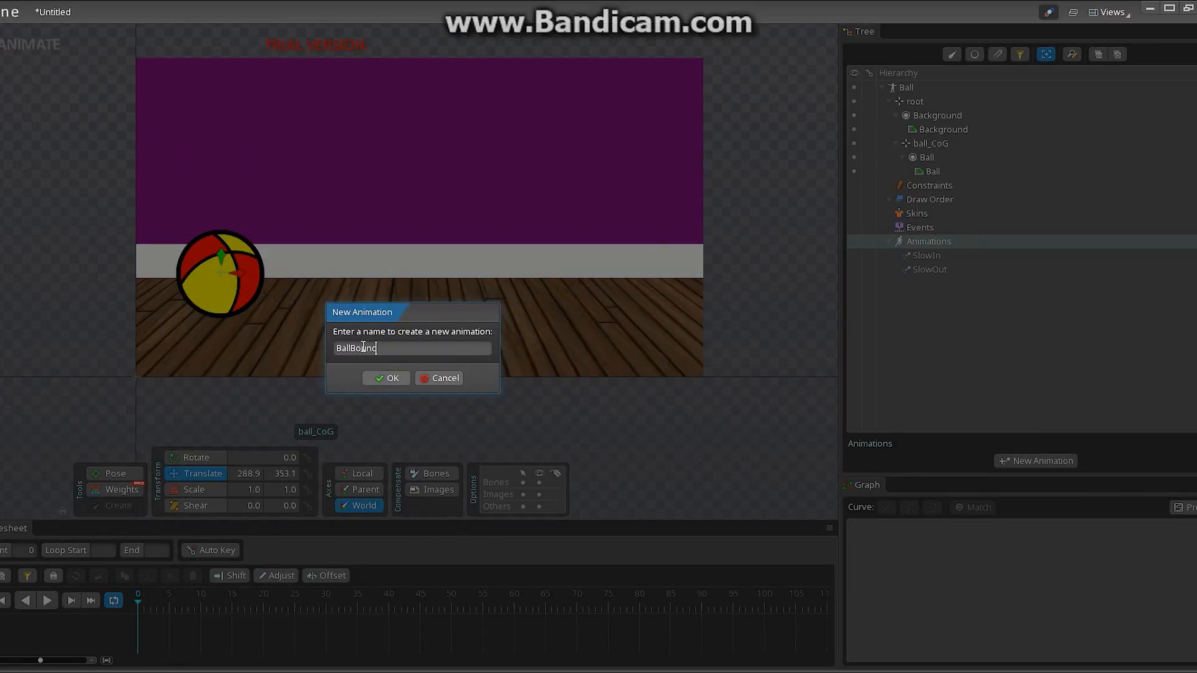
click(386, 377)
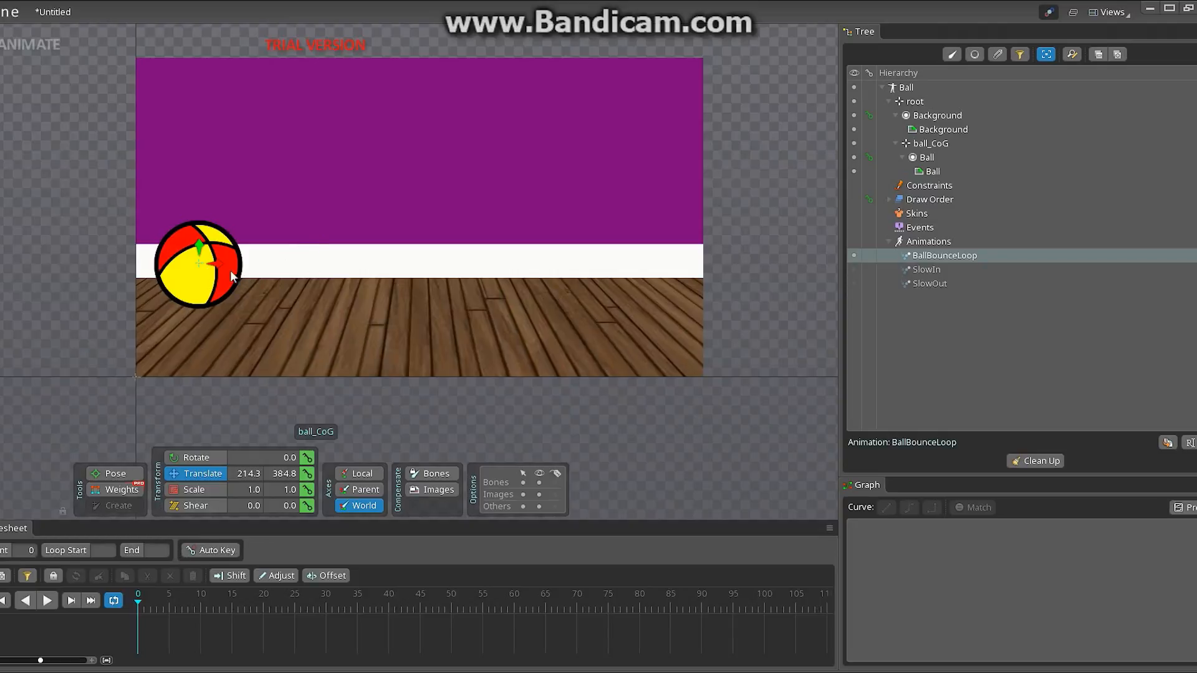
- Drag ball_CoG from the left to the middle of the wooden floor
drag(198, 263, 474, 263)
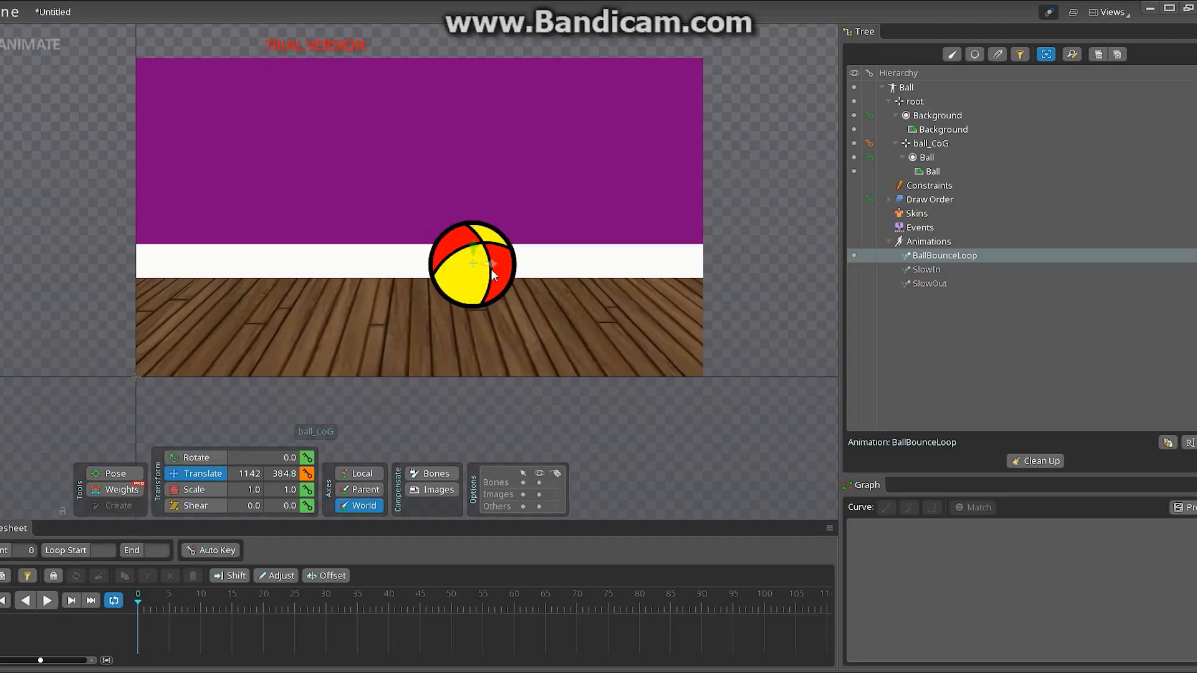
drag(474, 263, 477, 274)
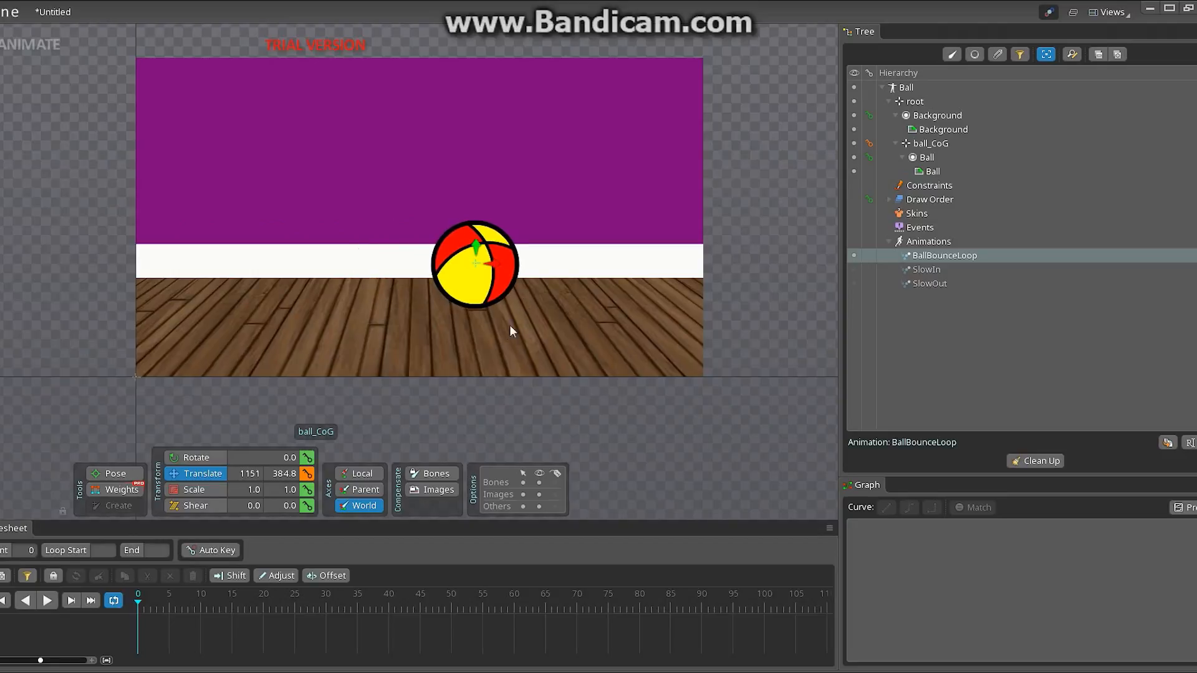
mouse_move(268, 327)
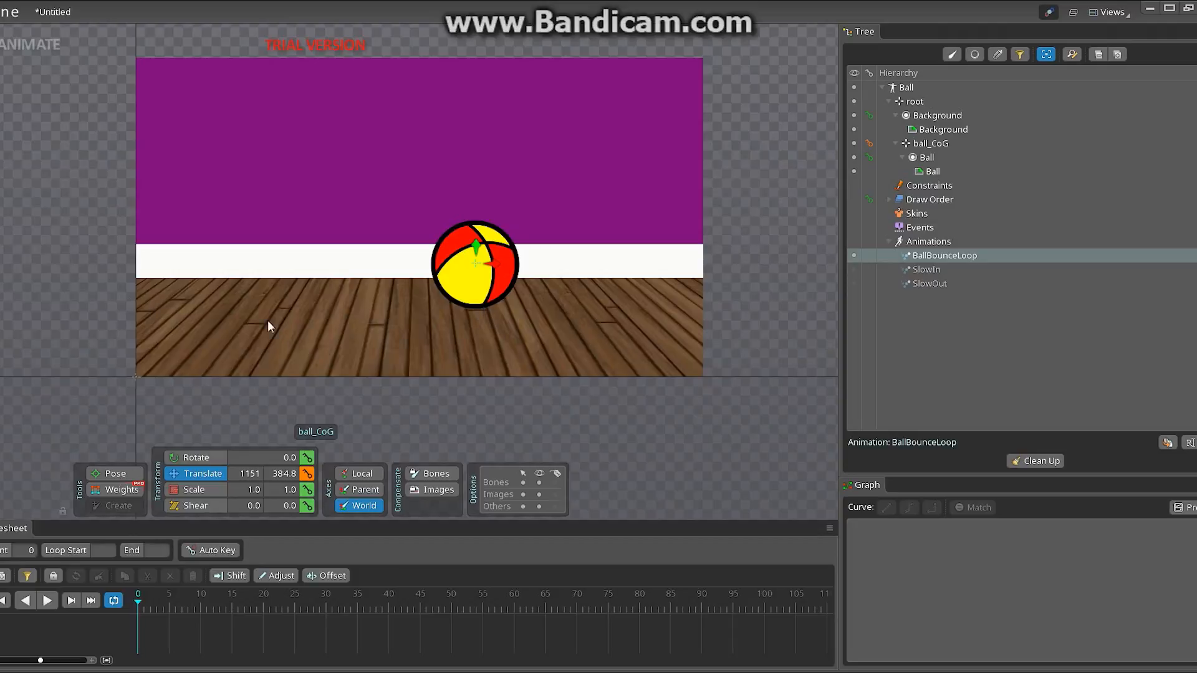
mouse_move(494, 318)
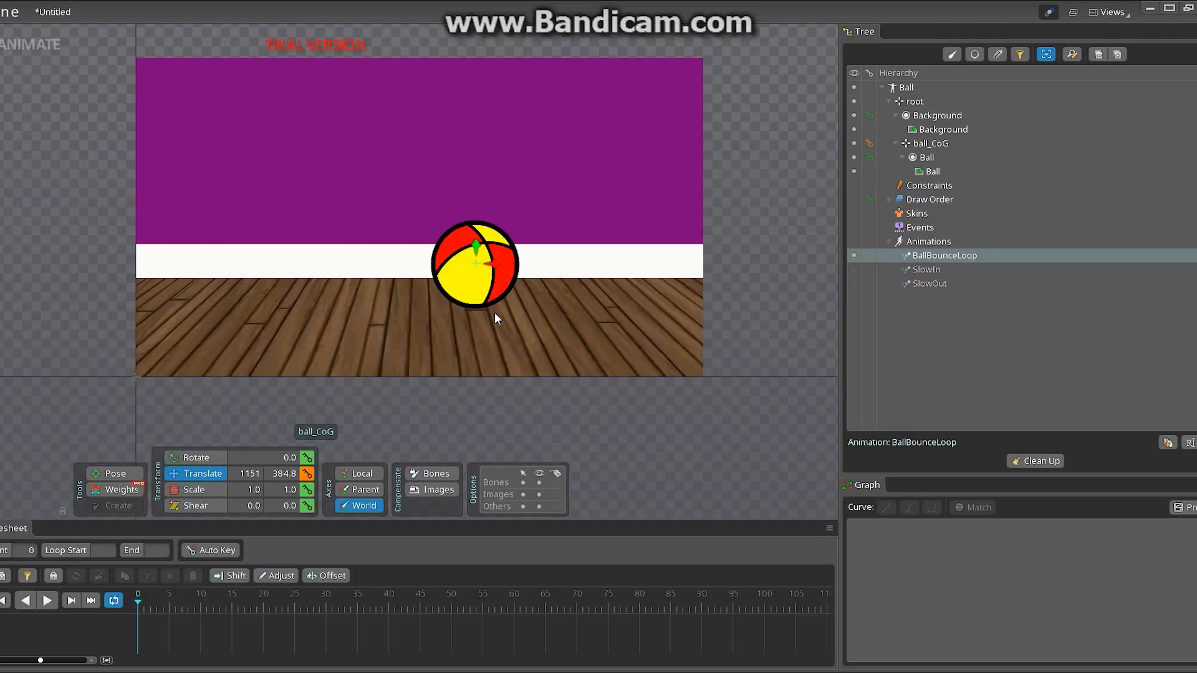
mouse_move(374, 338)
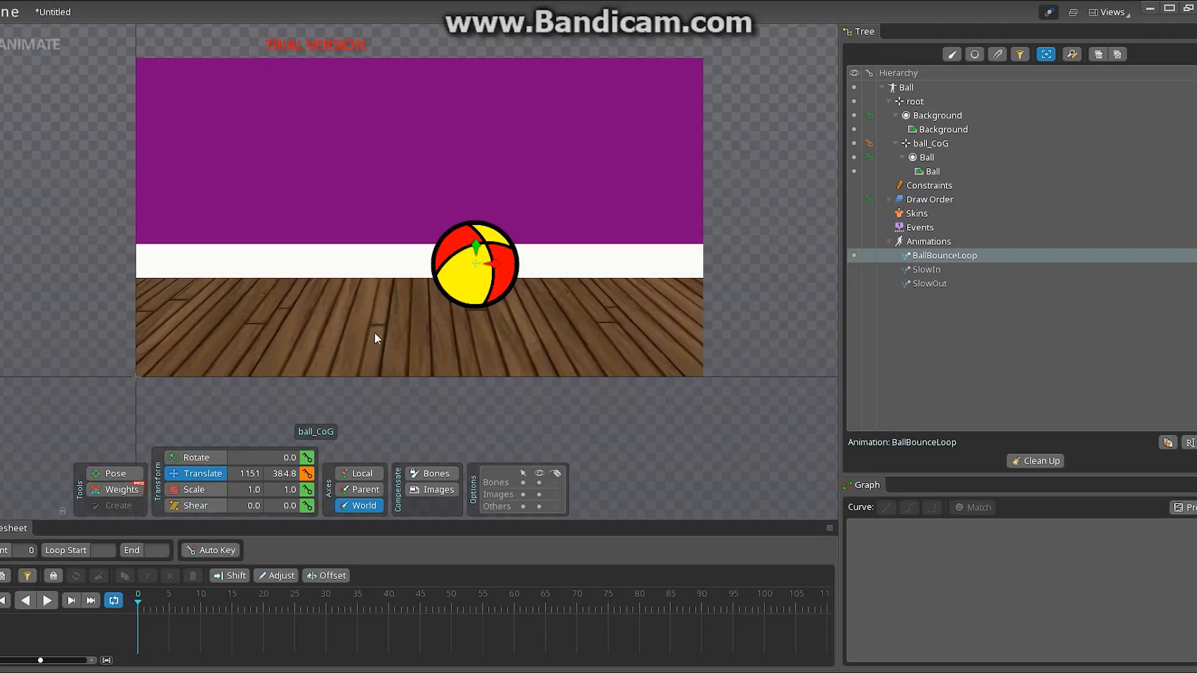
mouse_move(419, 324)
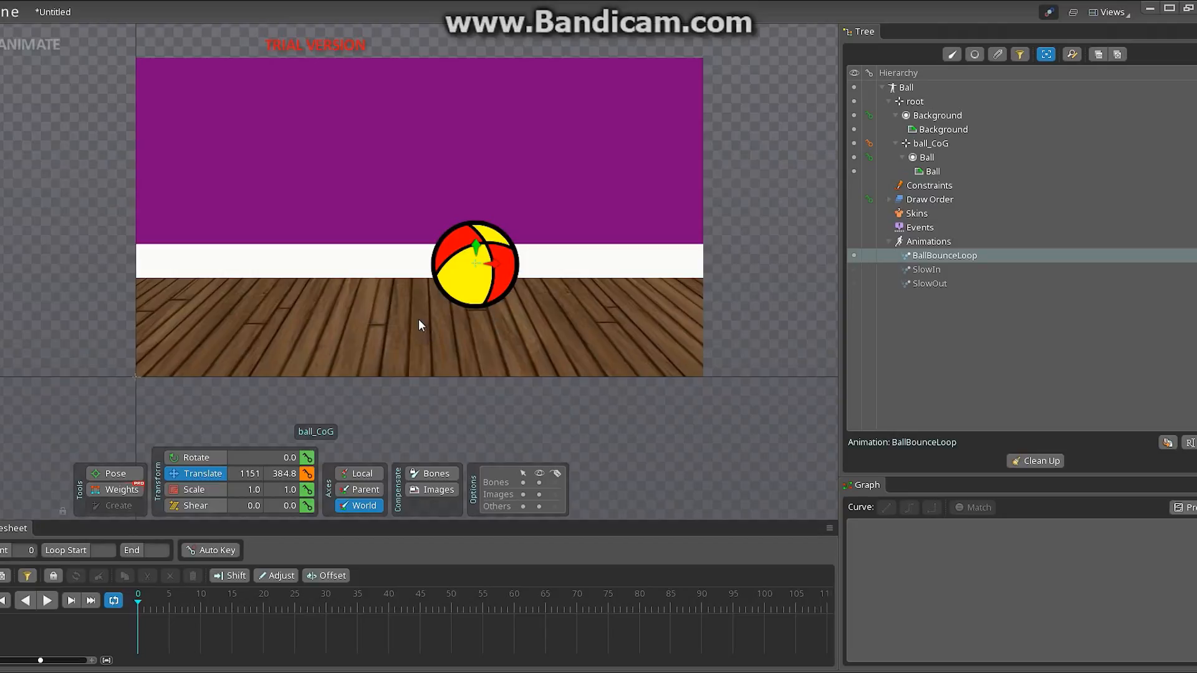
mouse_move(440, 395)
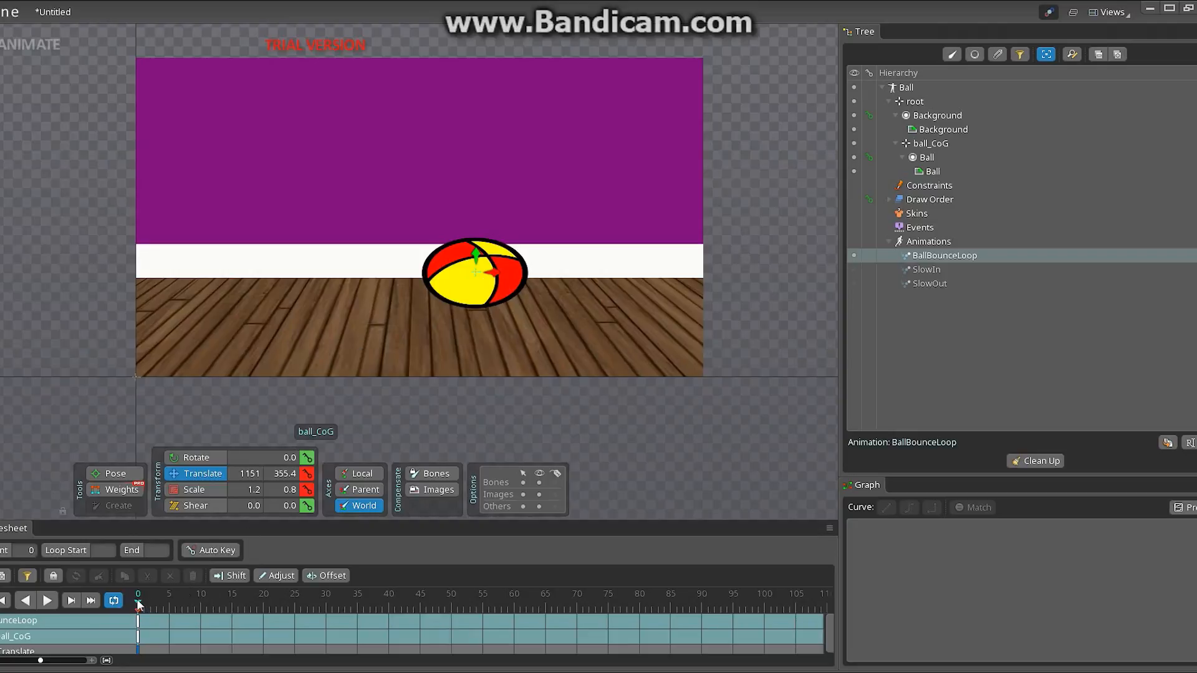
- Move the timeline to the later end-of-loop frames to key the closing squash pose
click(288, 604)
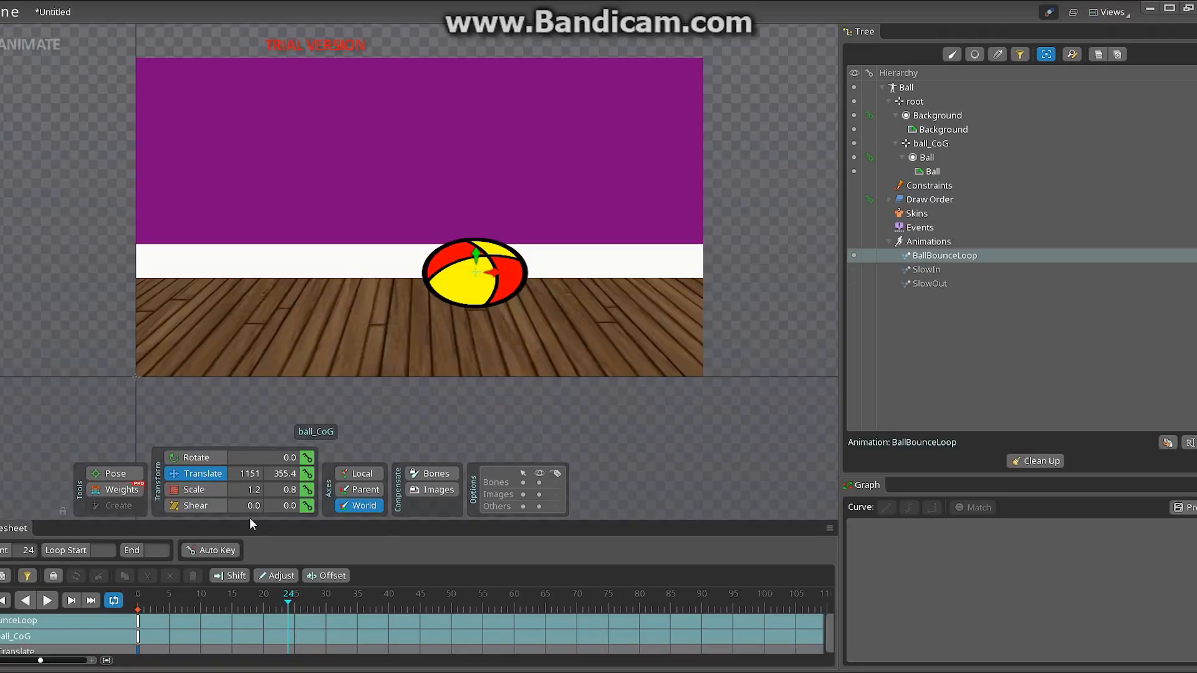
mouse_move(290, 607)
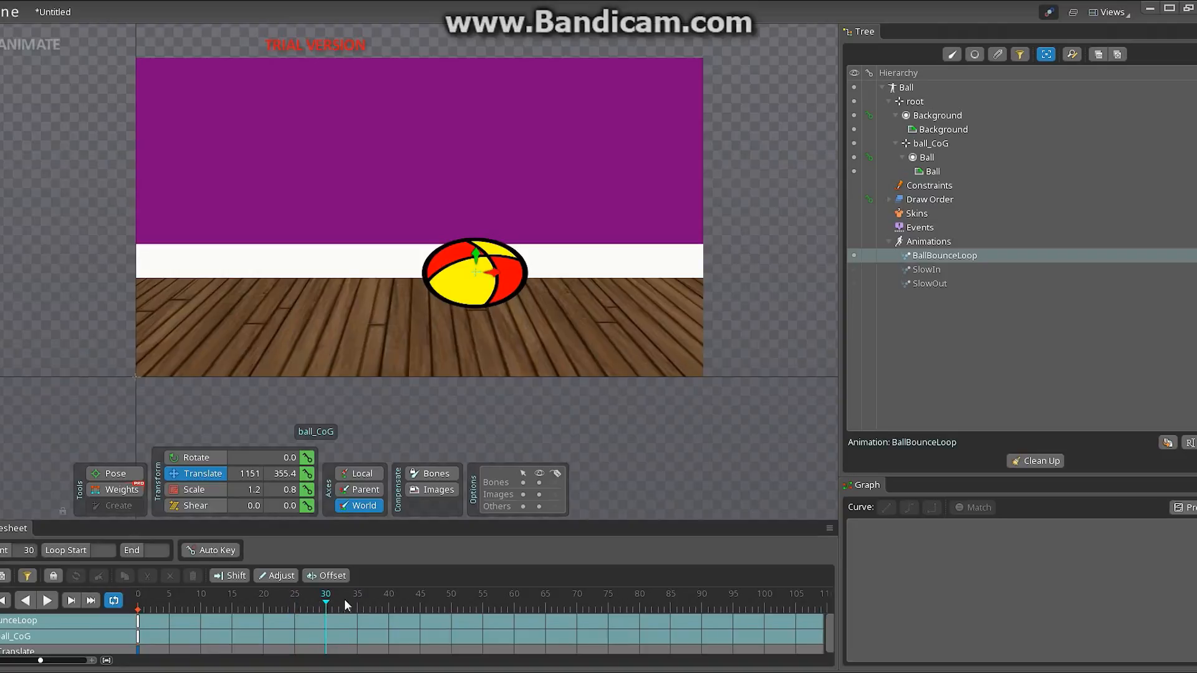
mouse_move(379, 559)
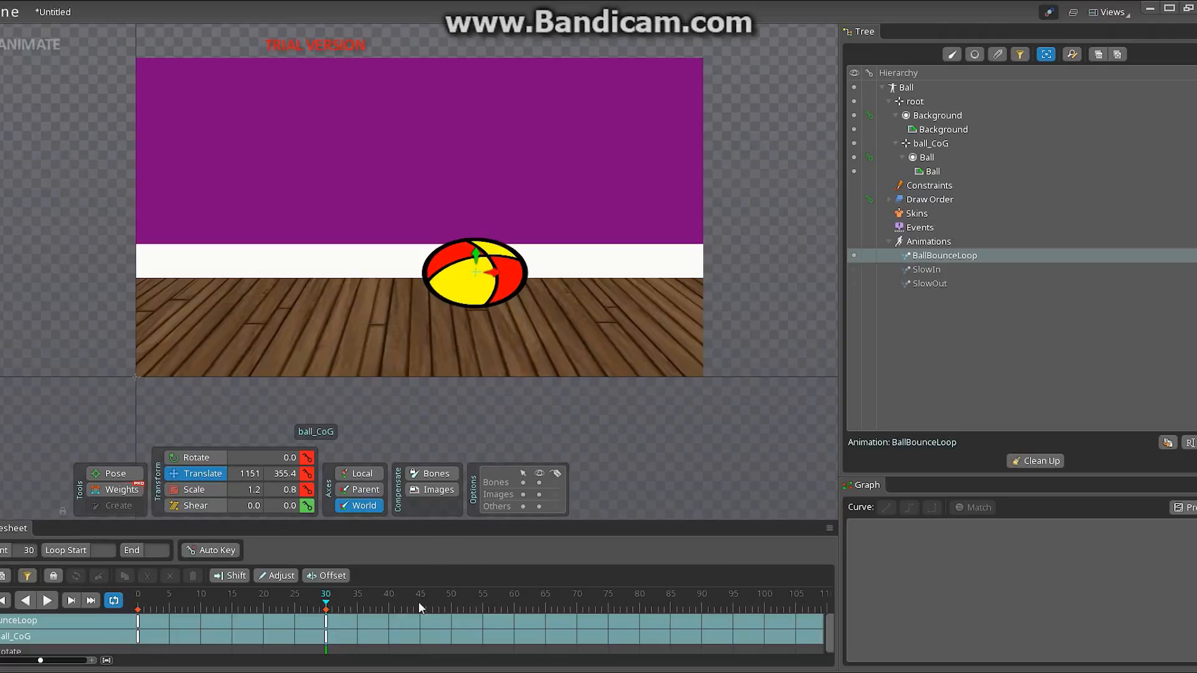
mouse_move(355, 660)
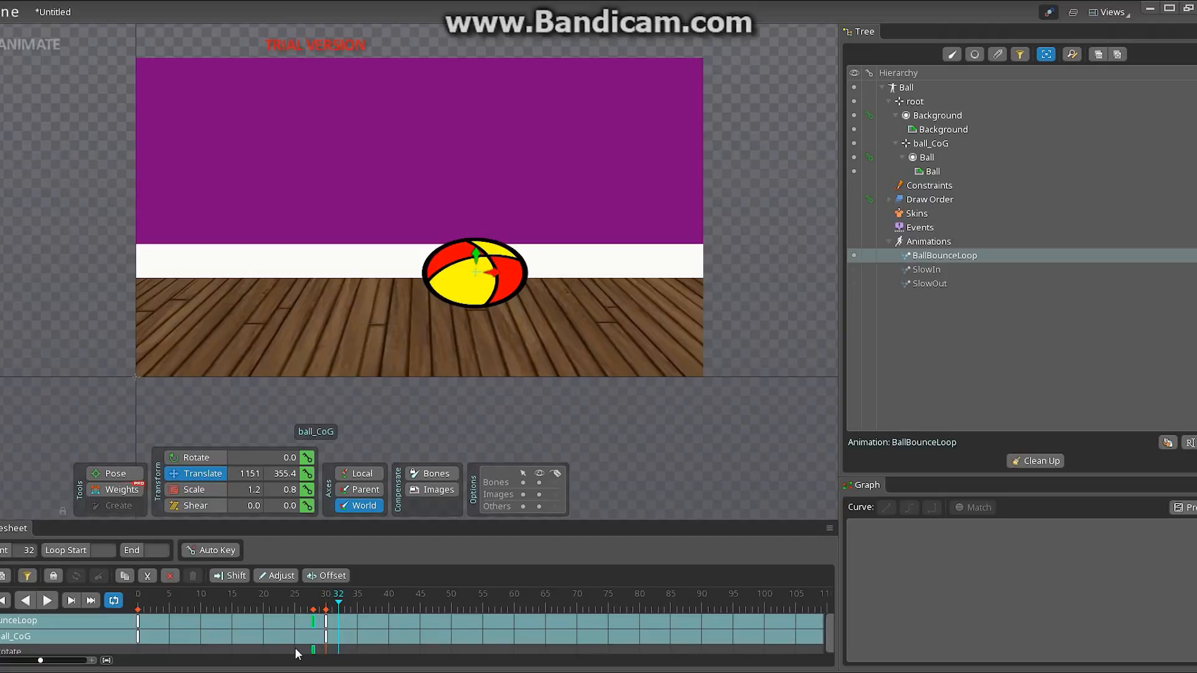
click(294, 607)
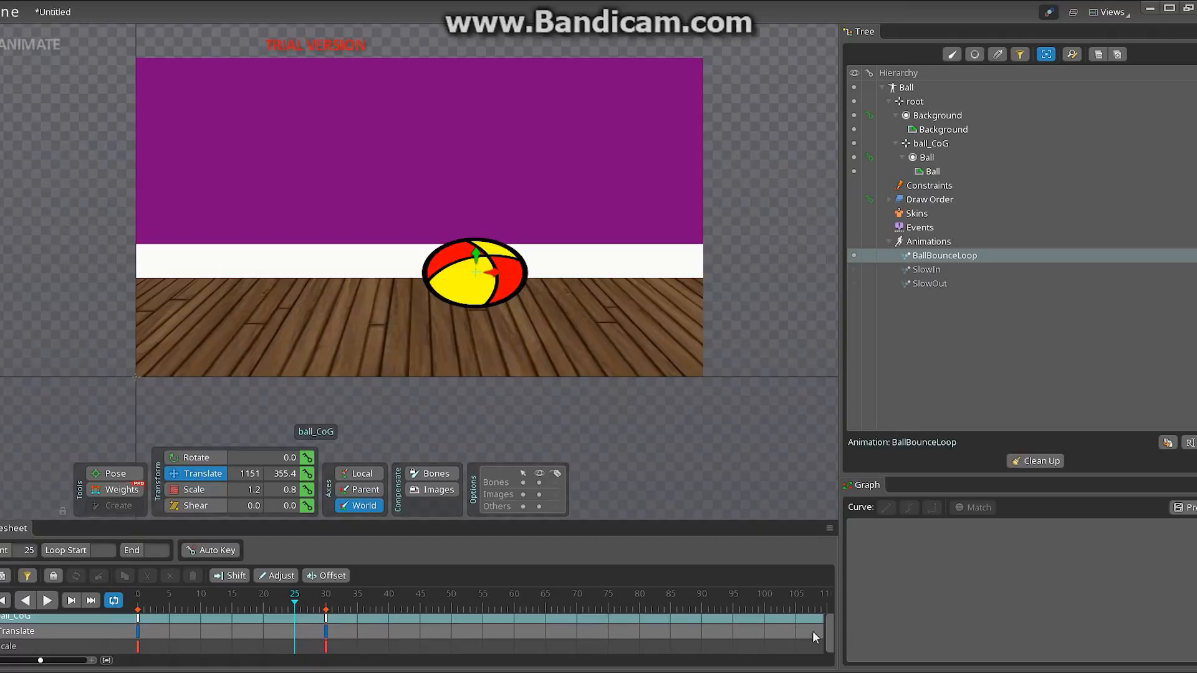
mouse_move(579, 631)
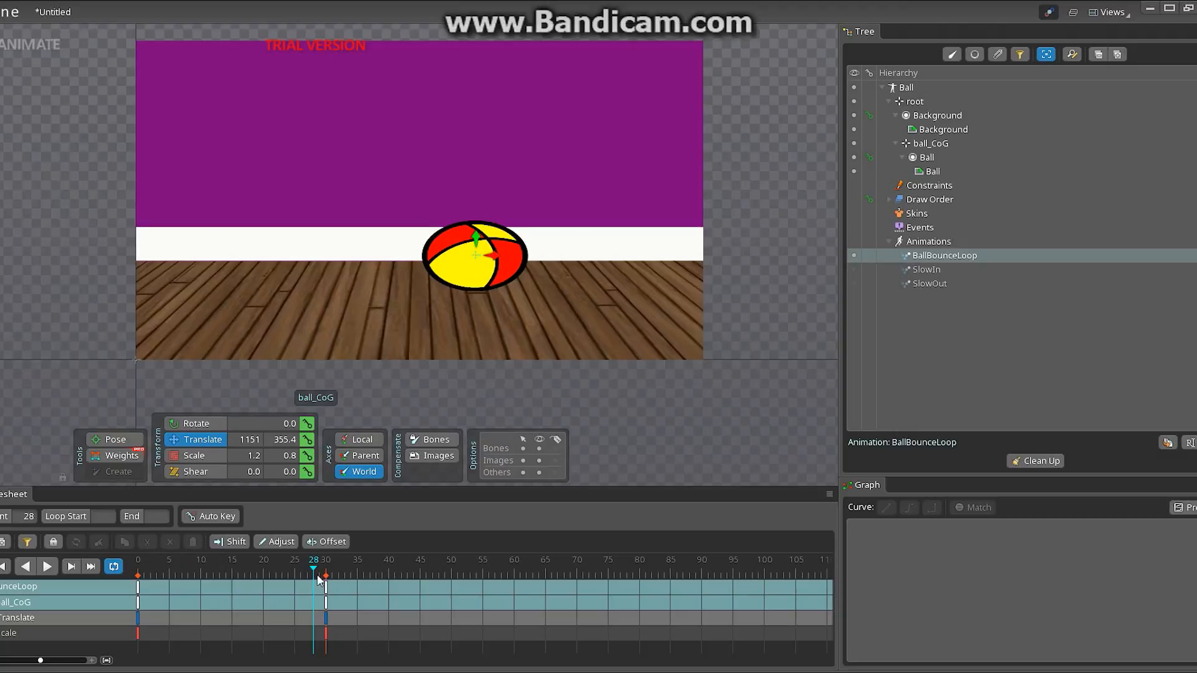
mouse_move(309, 571)
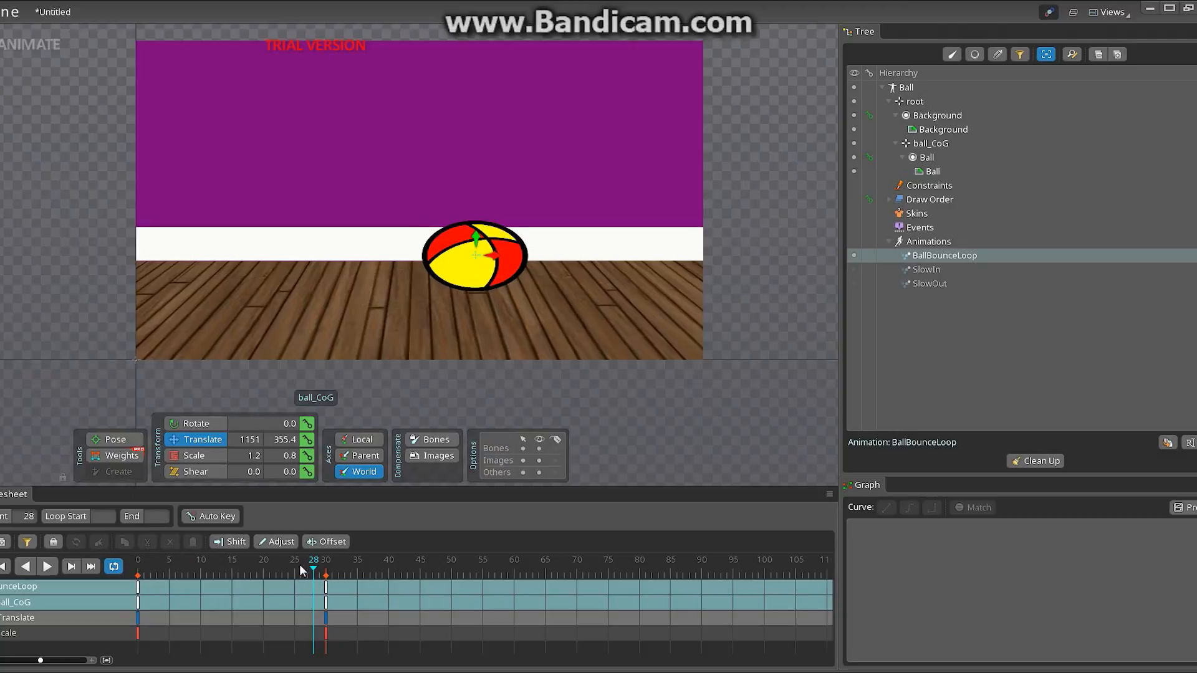
- Jump to frame 15, midway between the two squashed floor keys
click(222, 569)
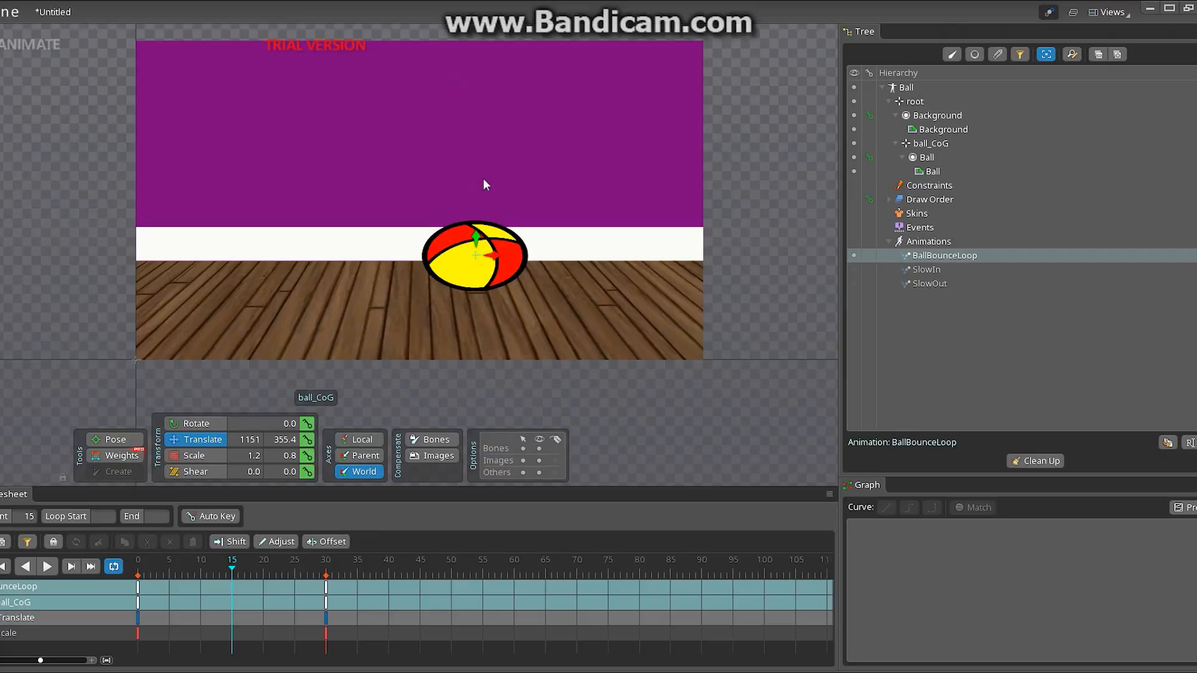
mouse_move(475, 238)
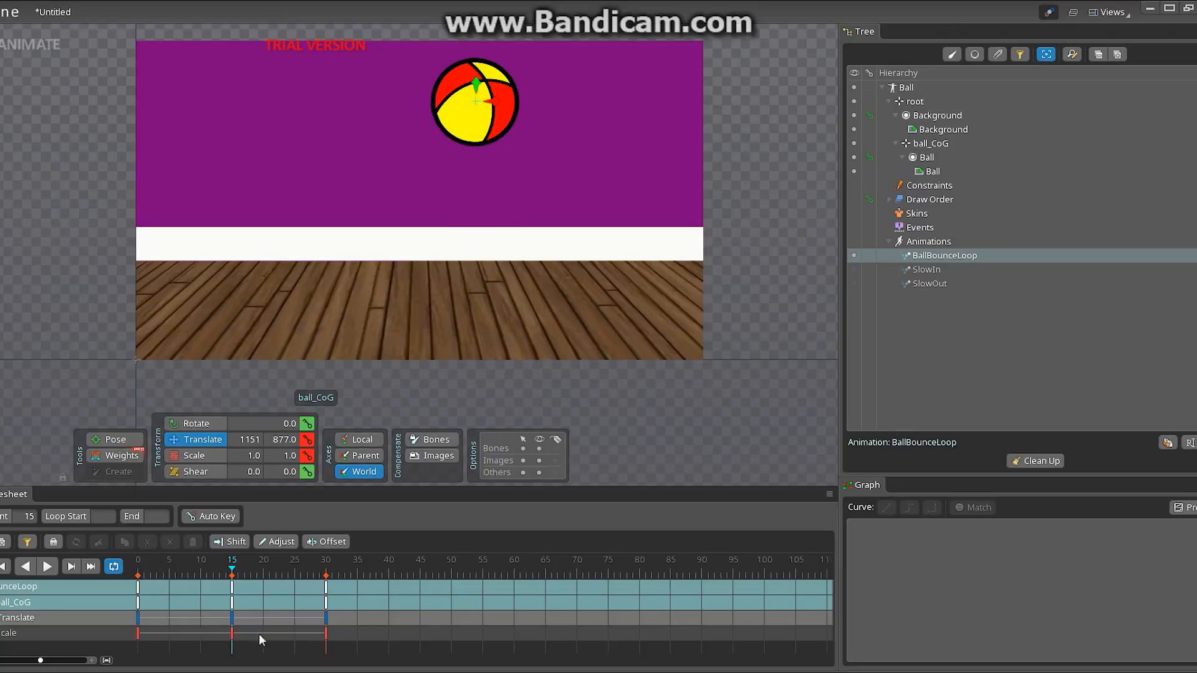
mouse_move(993, 434)
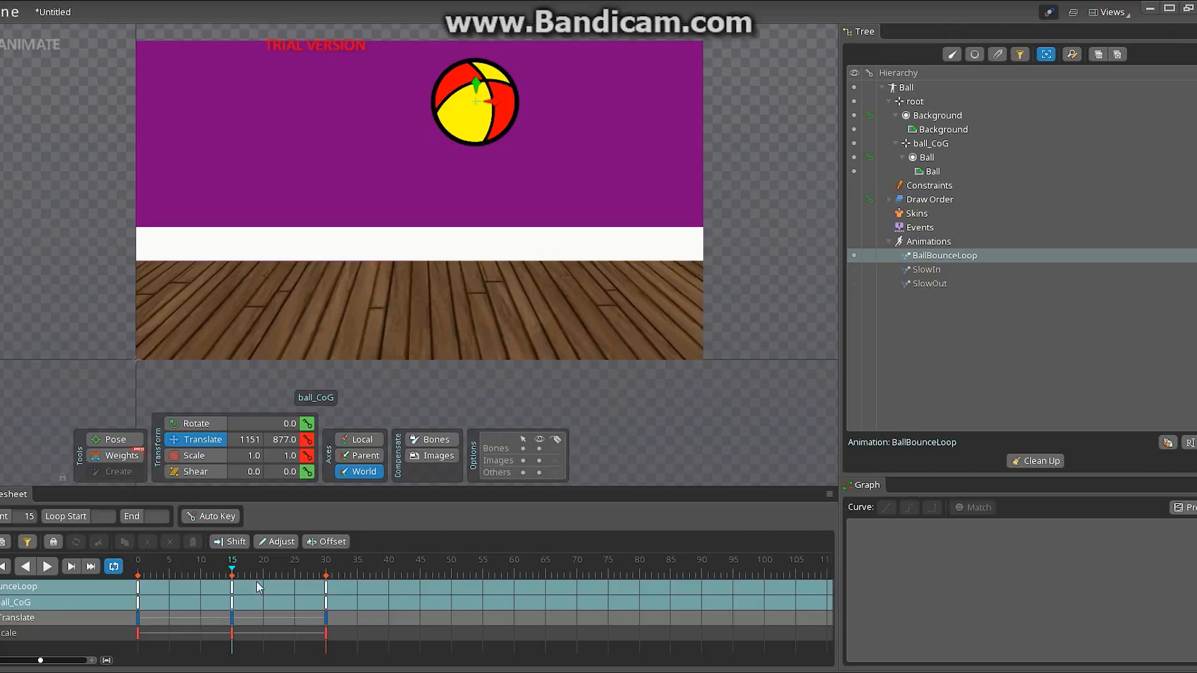
- Play the bounce loop to preview it, pause, and return to frame 0
click(46, 566)
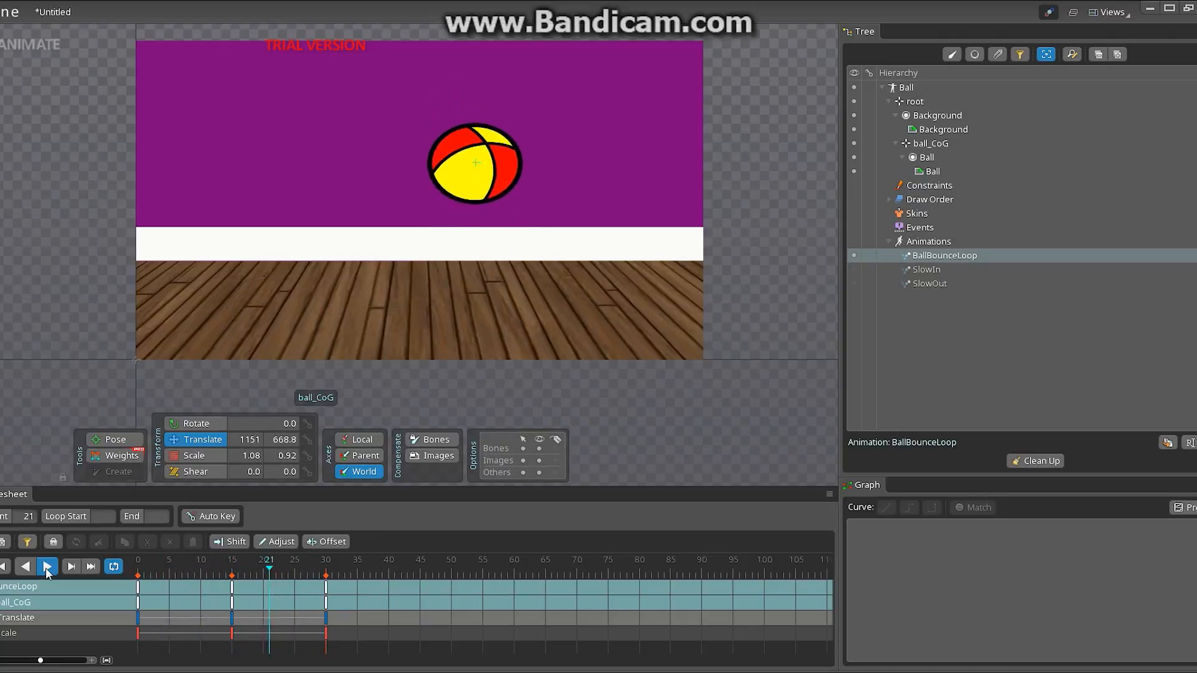
click(46, 566)
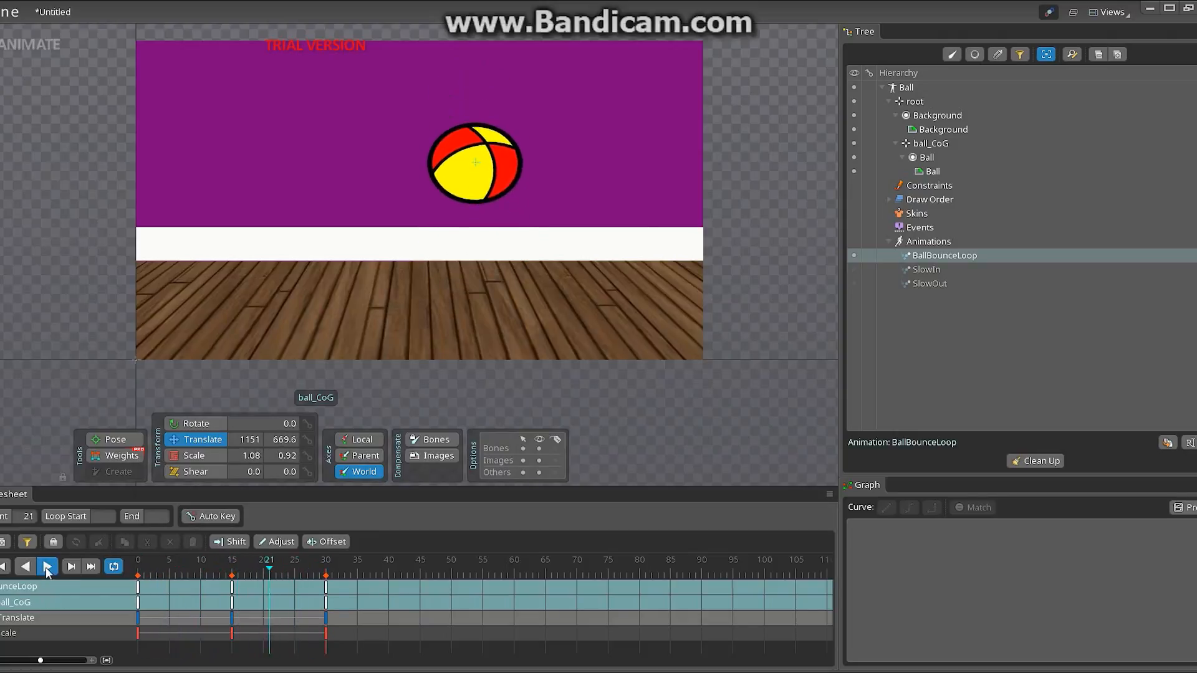
click(46, 566)
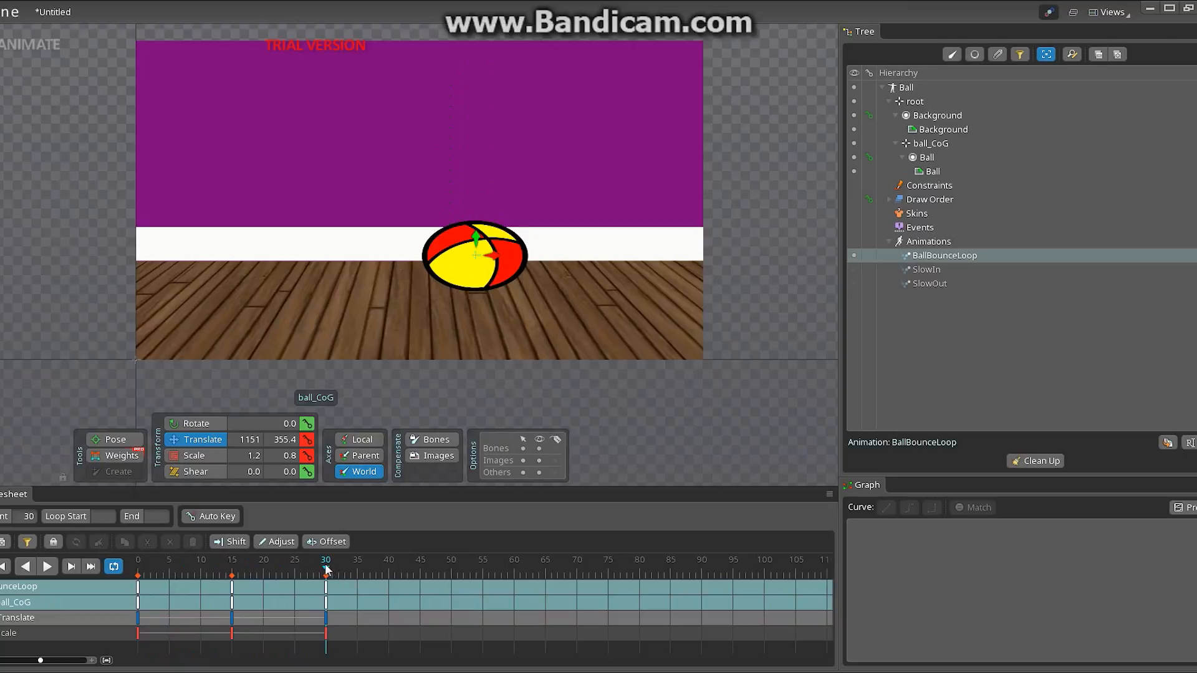
click(137, 559)
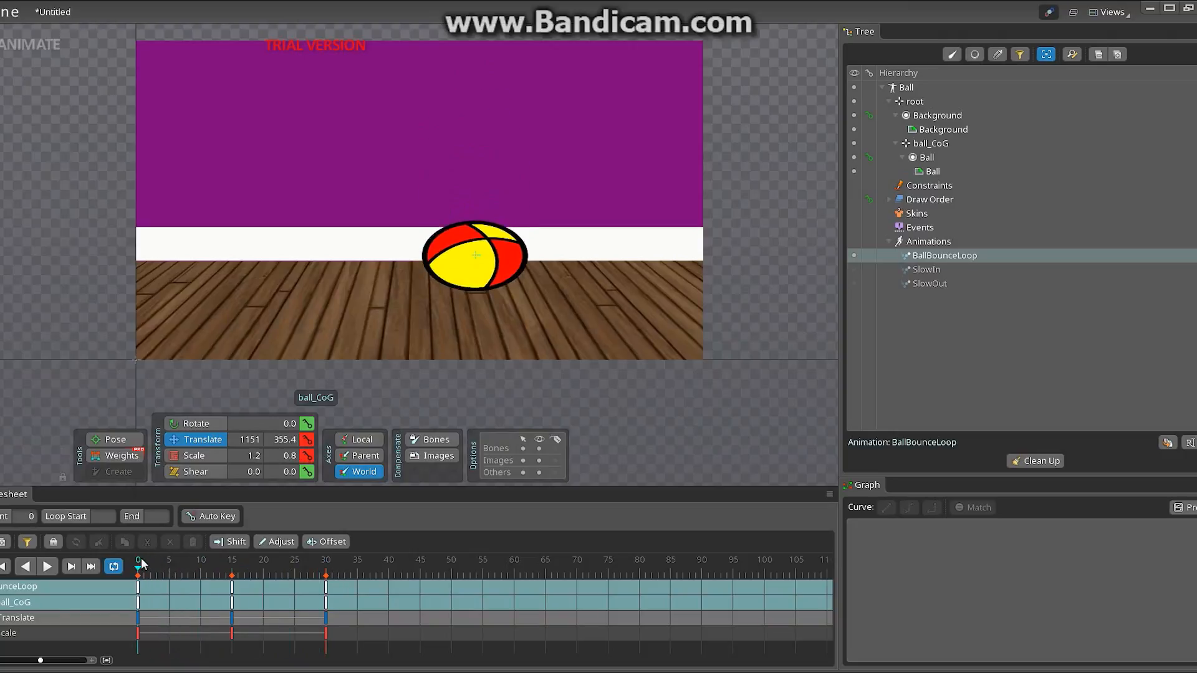
- At frame 1, scale ball_CoG to 0.8 by 1.2 and raise it off the floor
click(151, 560)
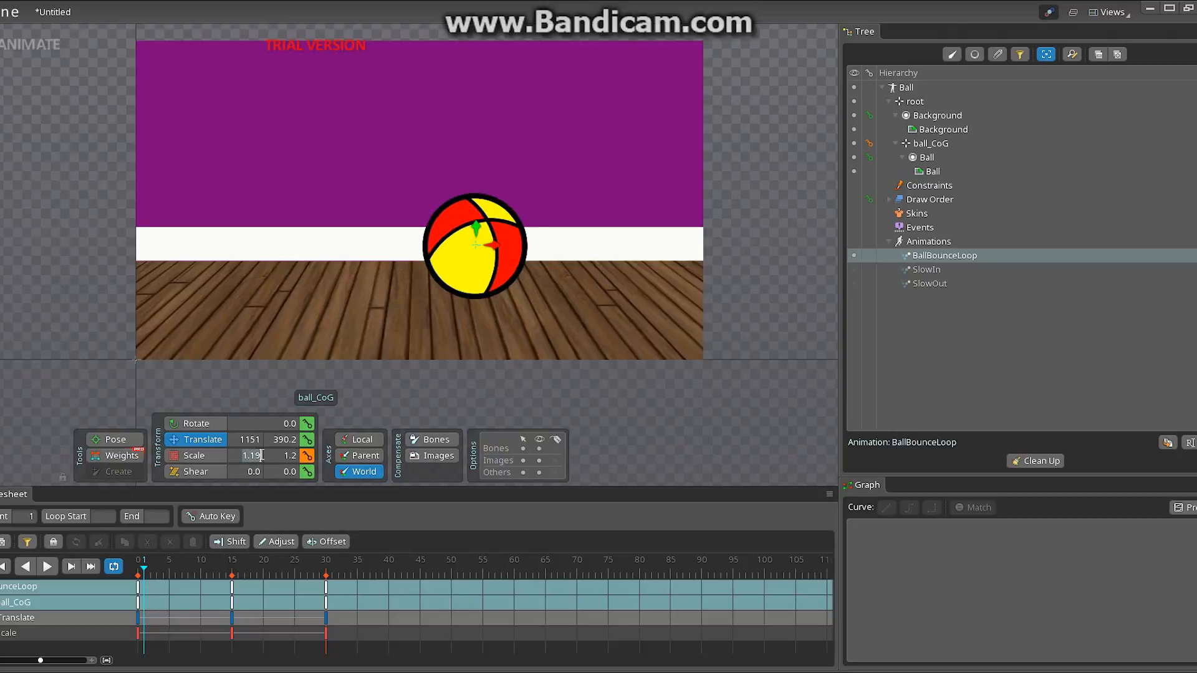
text(.8)
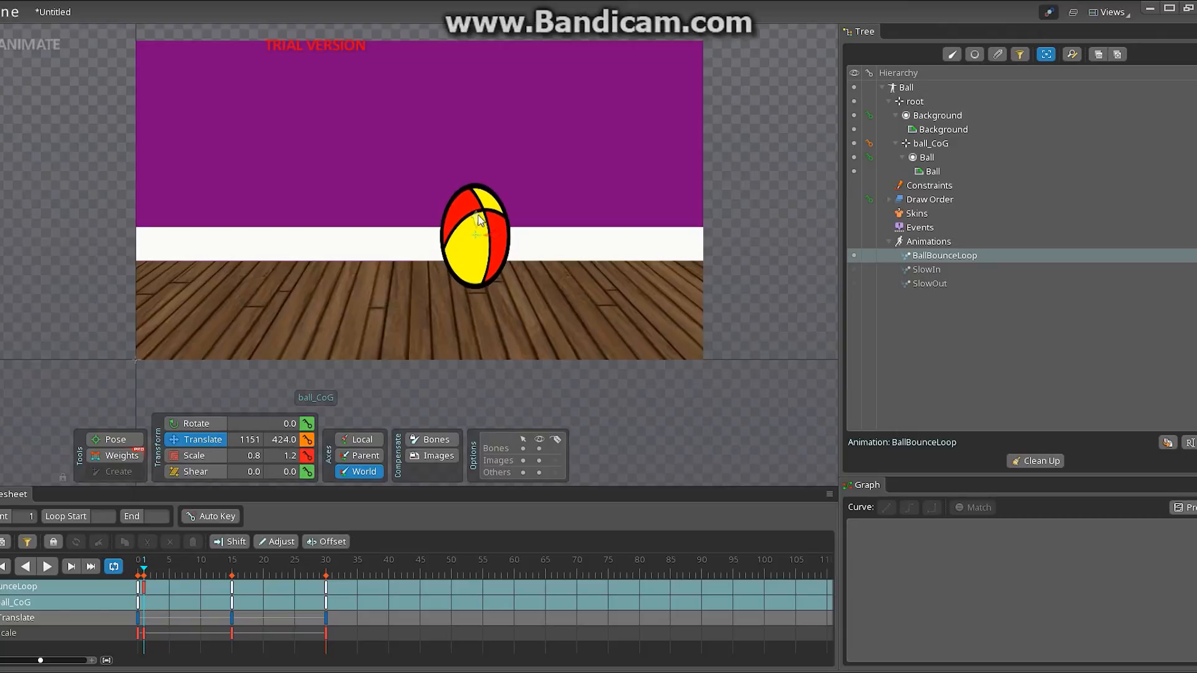
drag(474, 235, 473, 191)
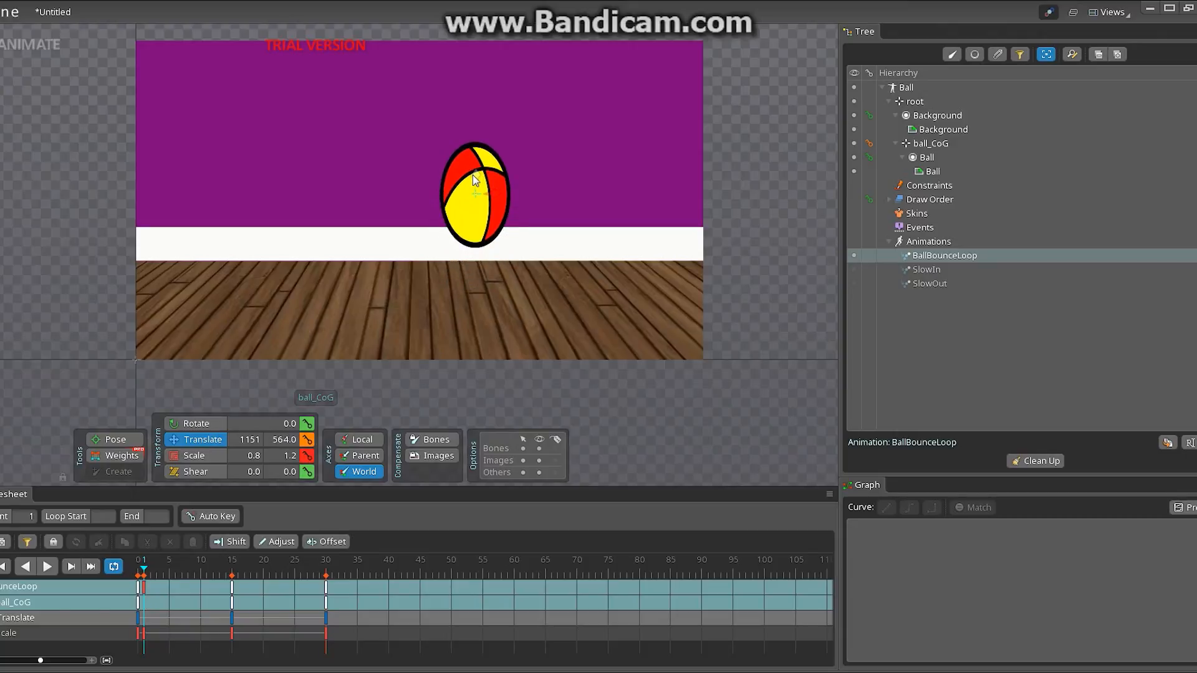
drag(474, 195, 474, 187)
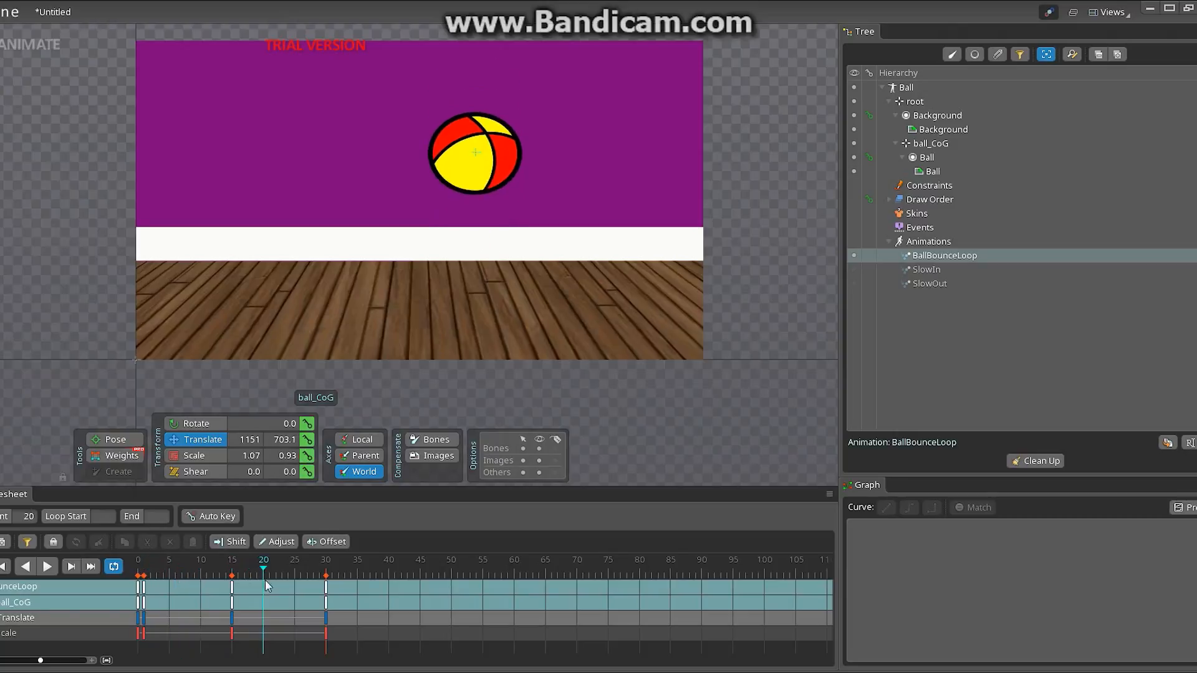
- Scrub and replay the loop to check the frame-29 stretch before landing
drag(263, 566, 319, 566)
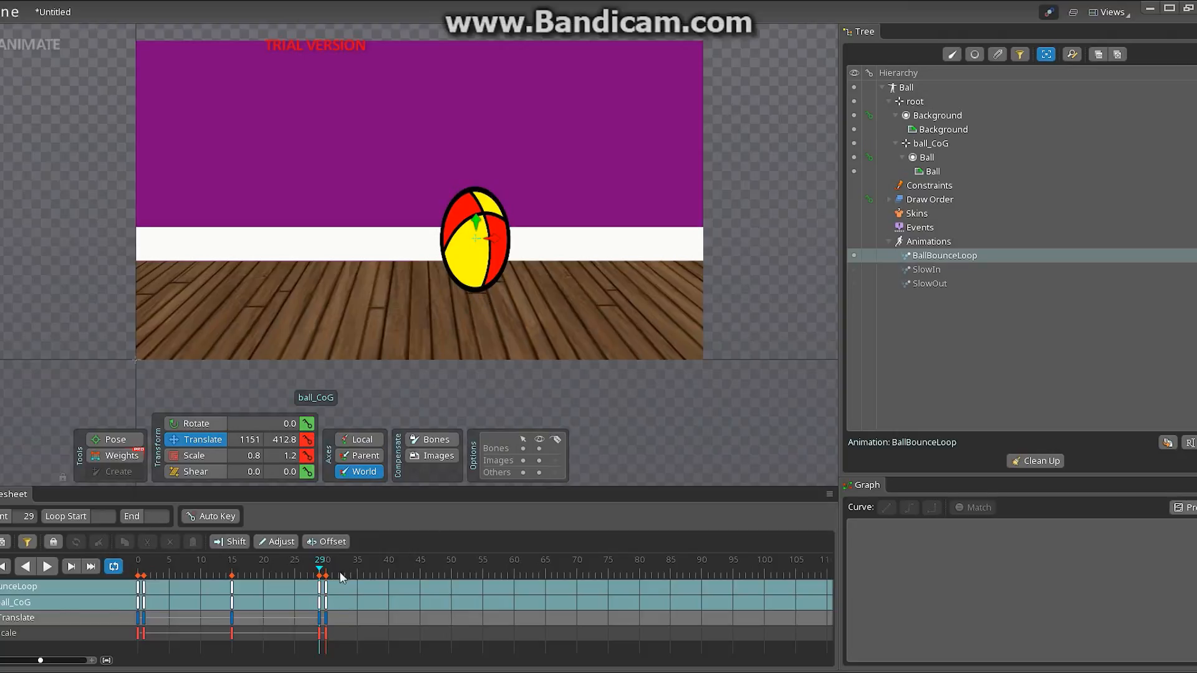
click(157, 560)
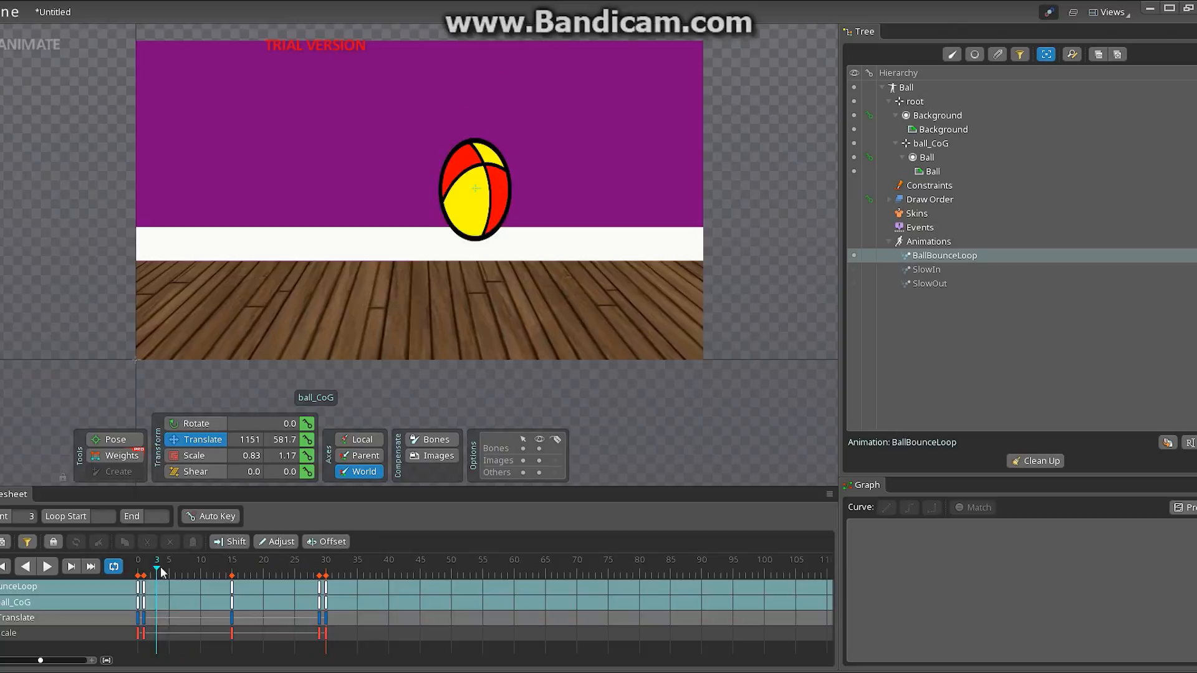
click(47, 565)
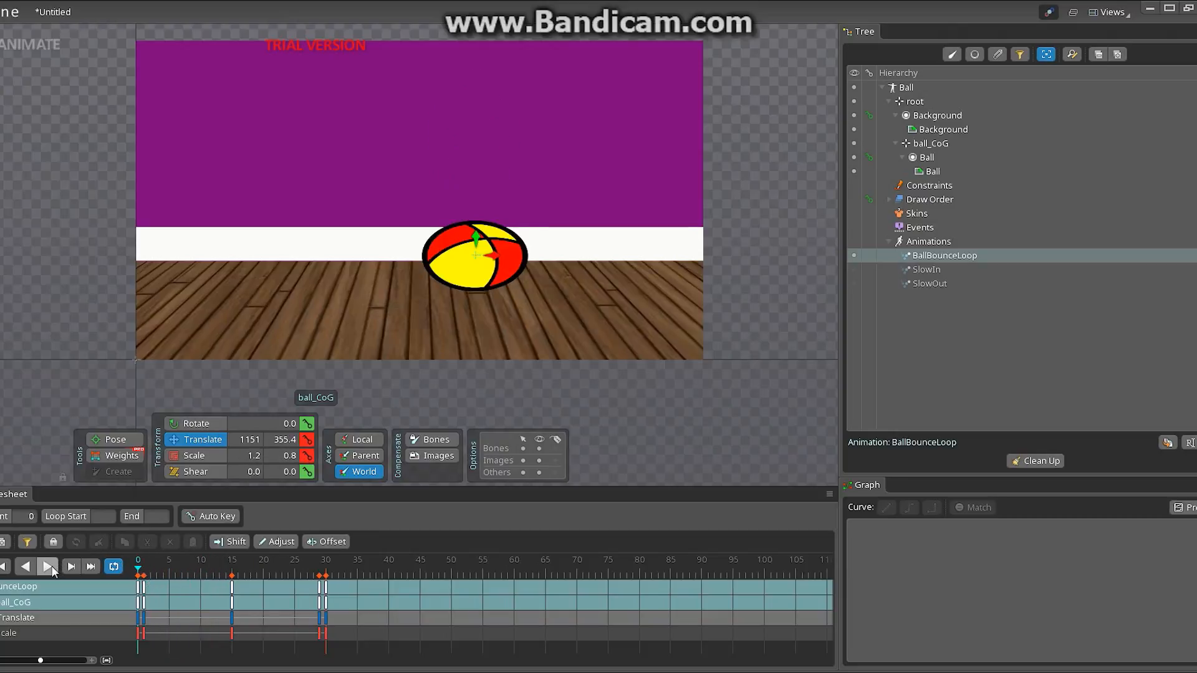
click(47, 566)
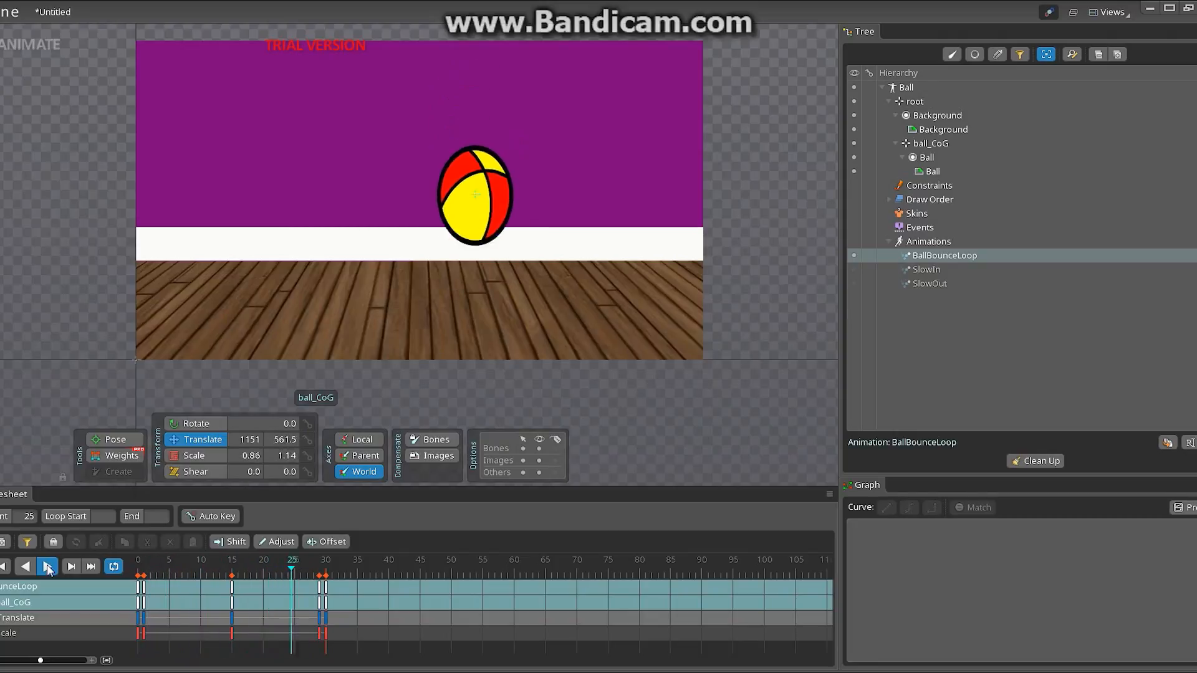
click(46, 566)
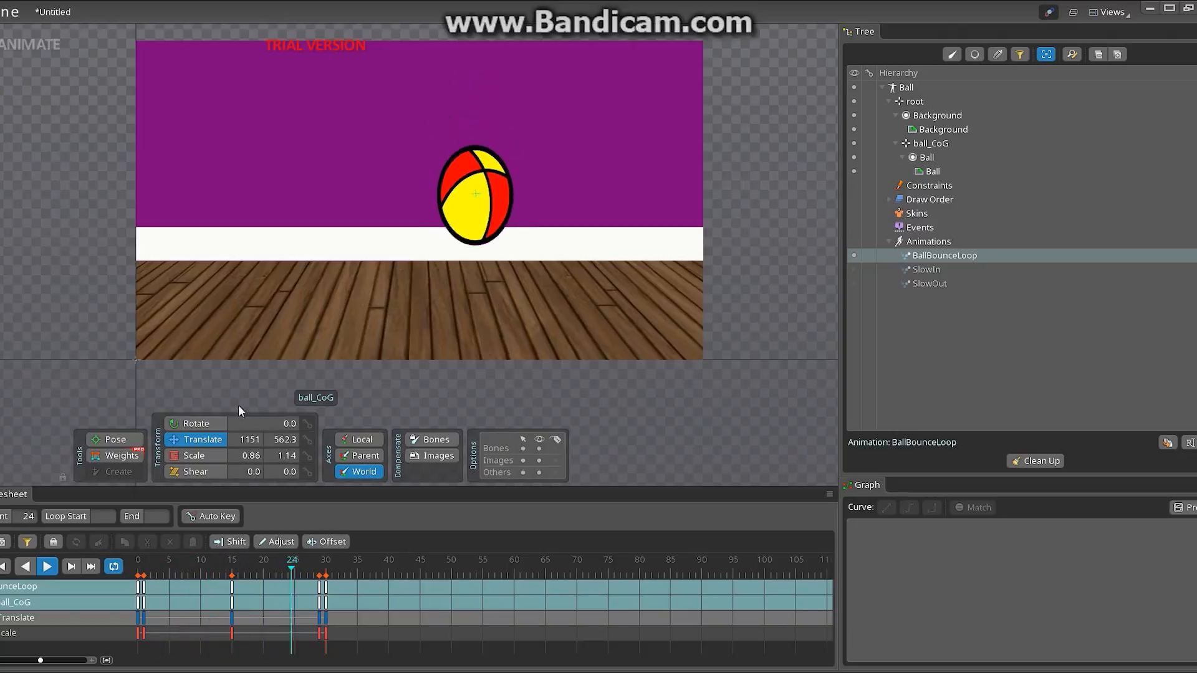
click(70, 566)
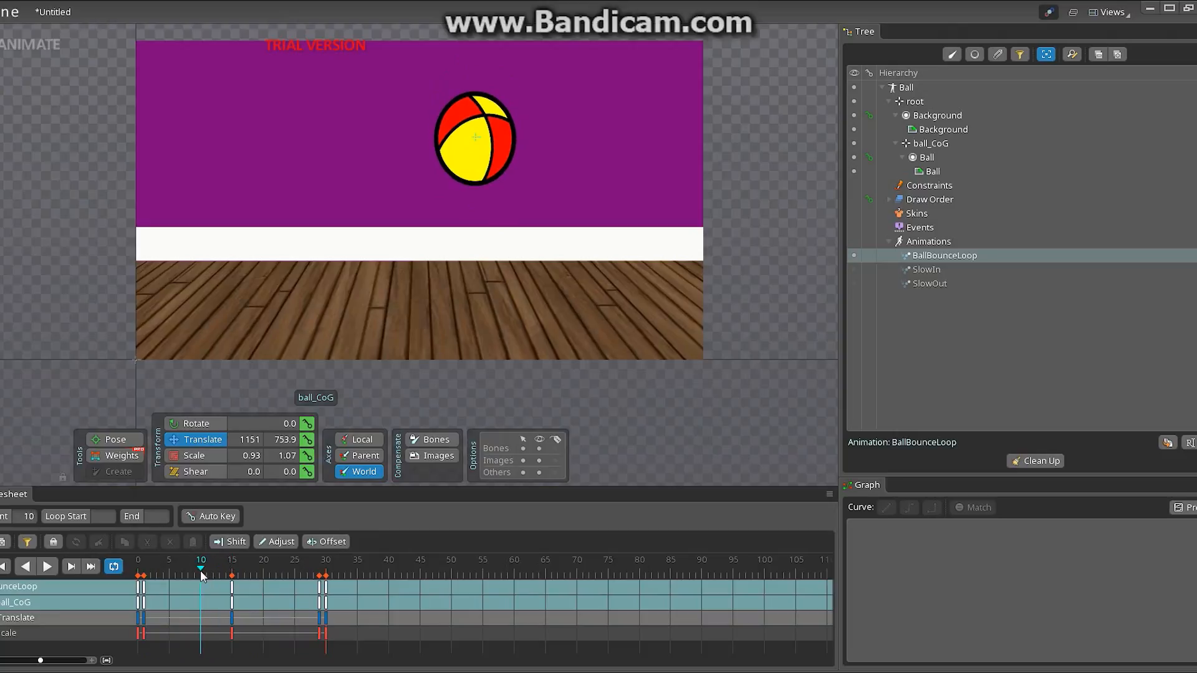
- Give the frame-1 Translate key a Bezier ease-out so the rise starts fast and slows, then replay
click(144, 559)
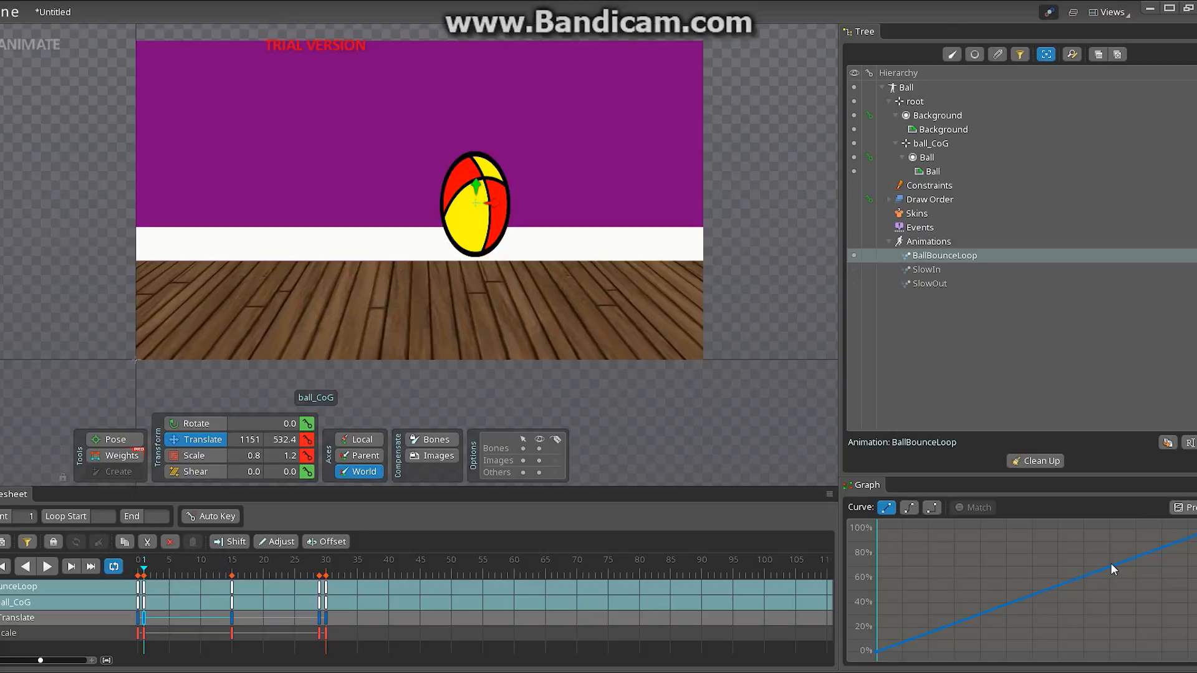
mouse_move(646, 573)
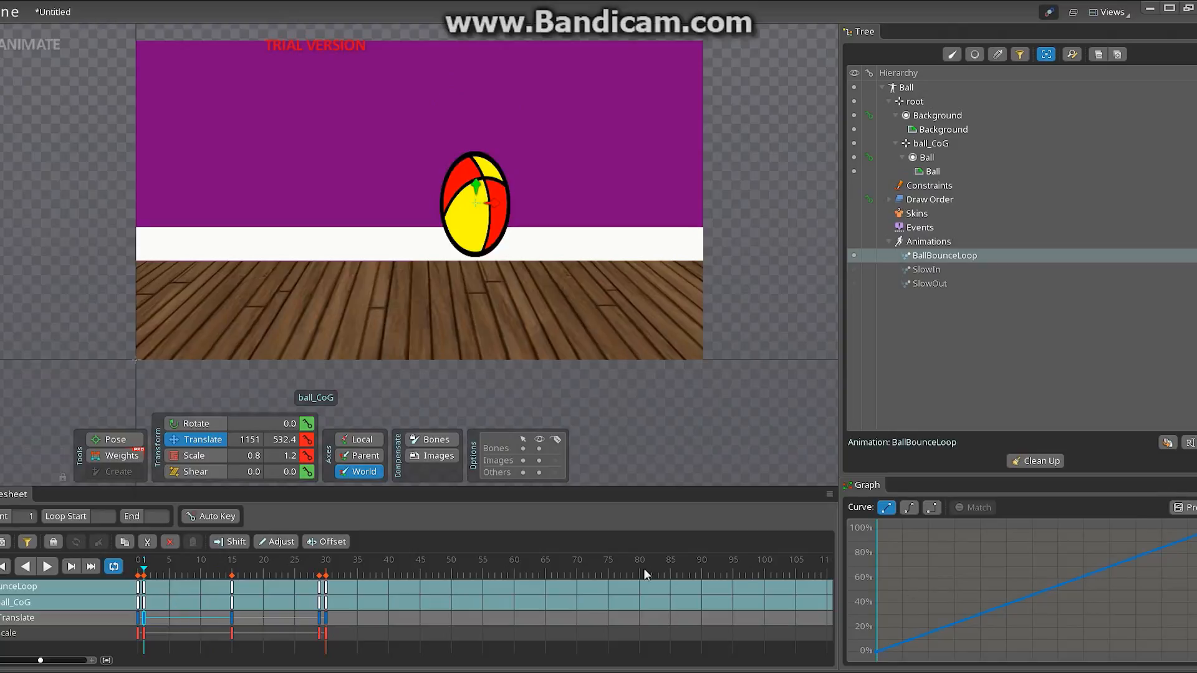
click(232, 617)
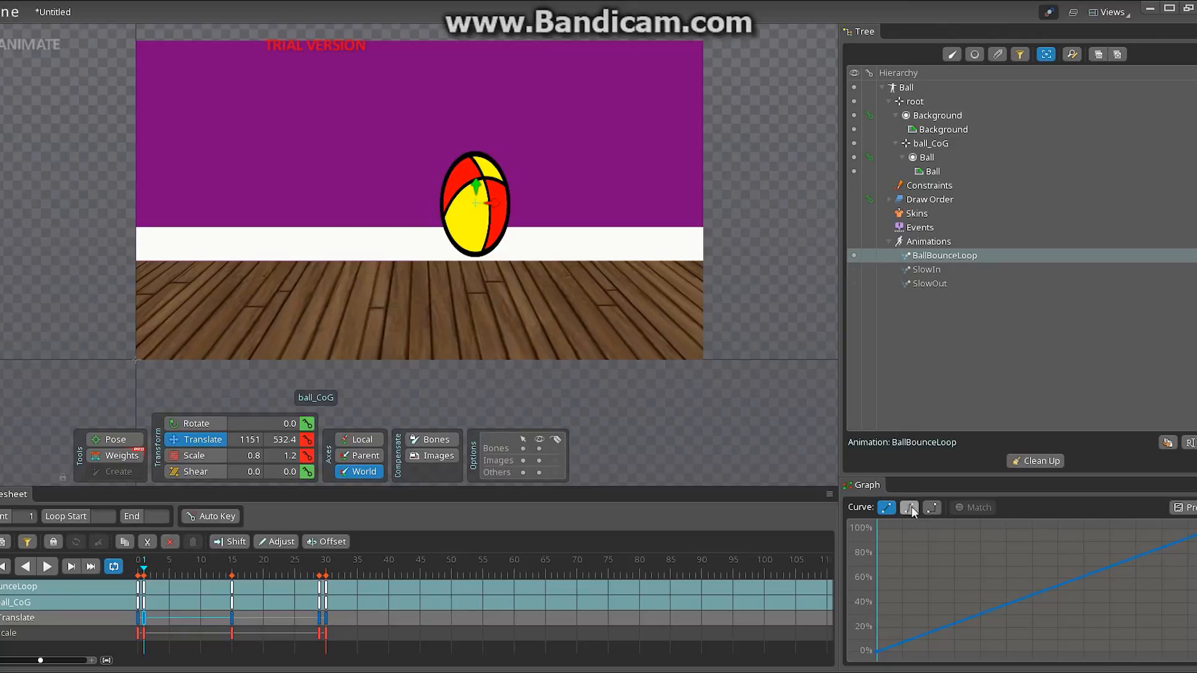
click(908, 508)
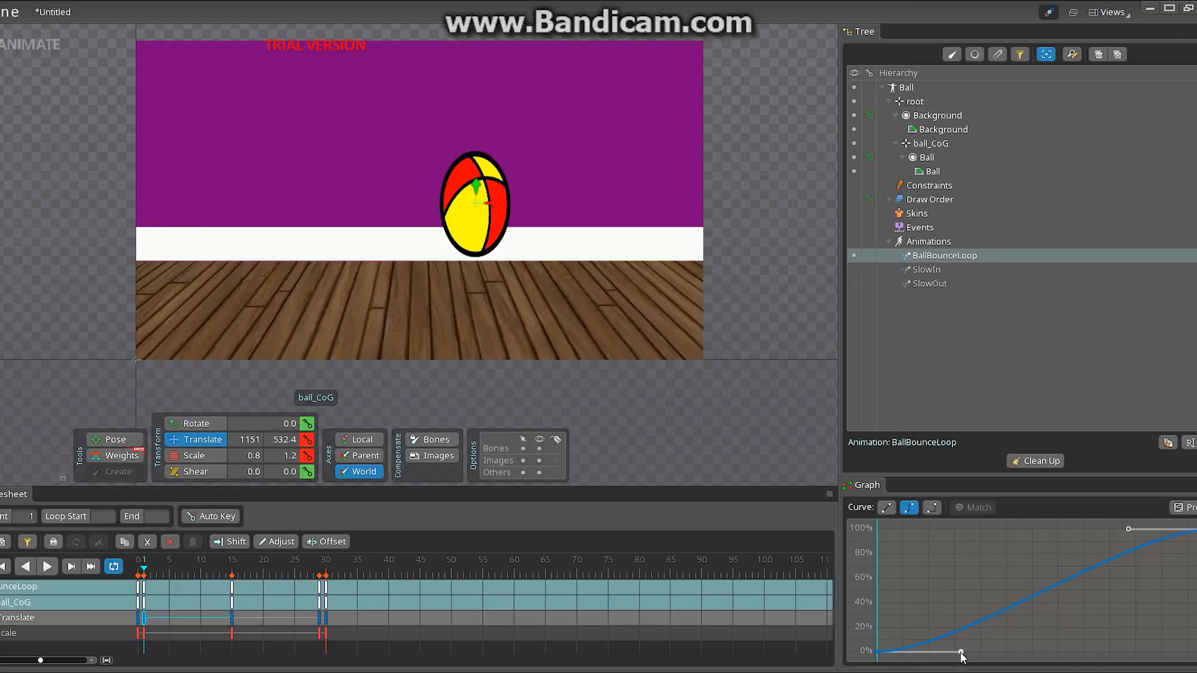
drag(961, 655, 904, 577)
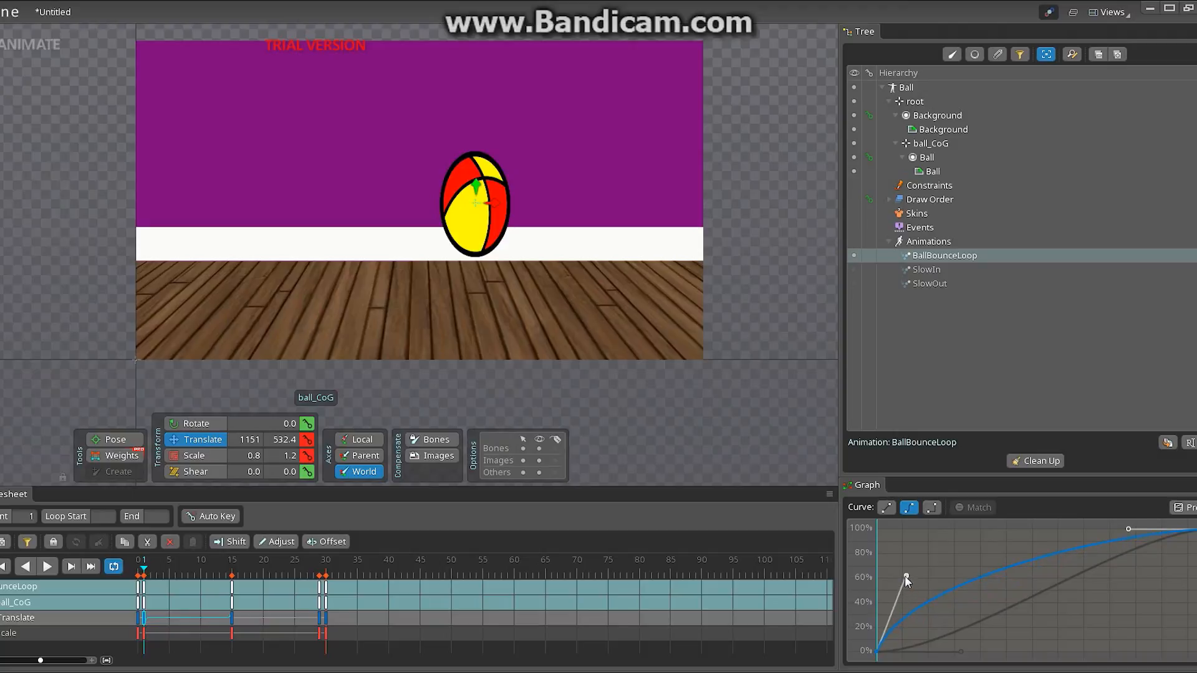
drag(907, 576, 927, 591)
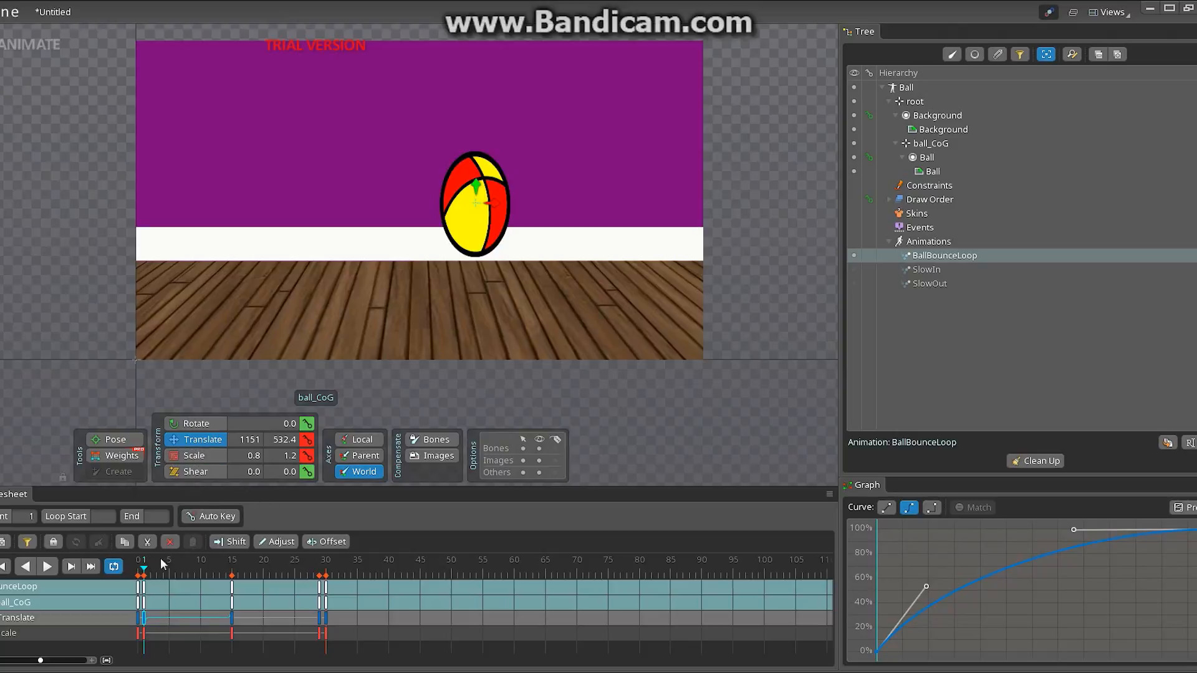
click(46, 566)
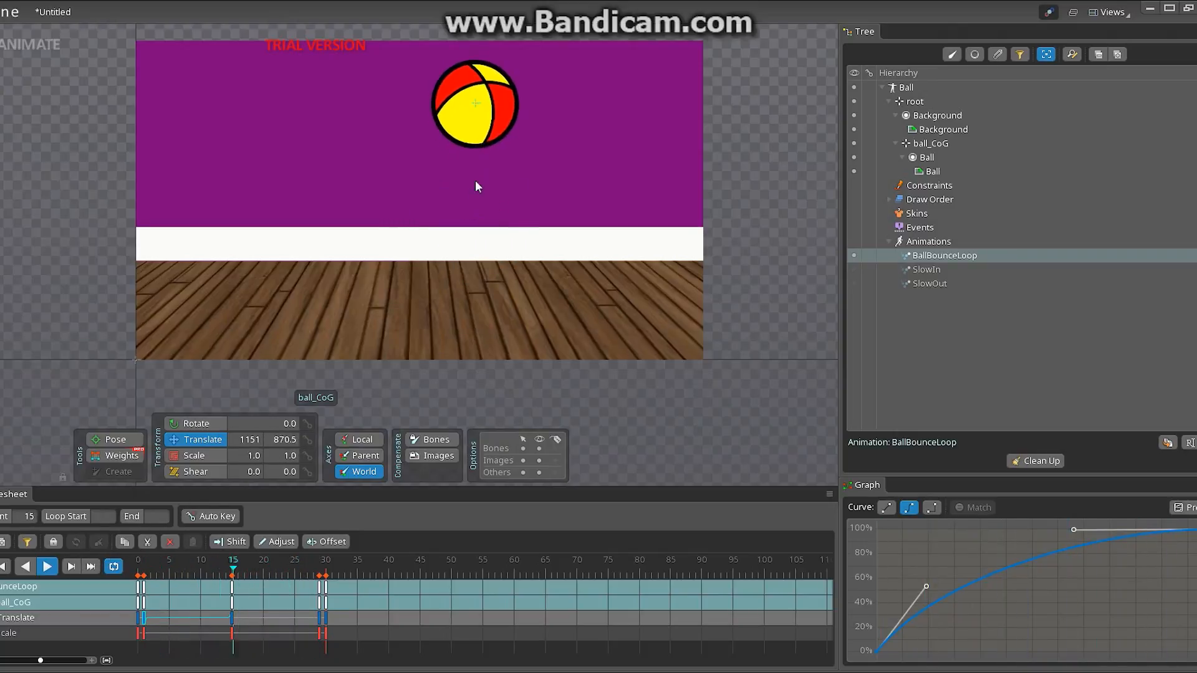
- Pause at the peak, ease the frame-15 key so the drop starts slow, and replay
click(46, 565)
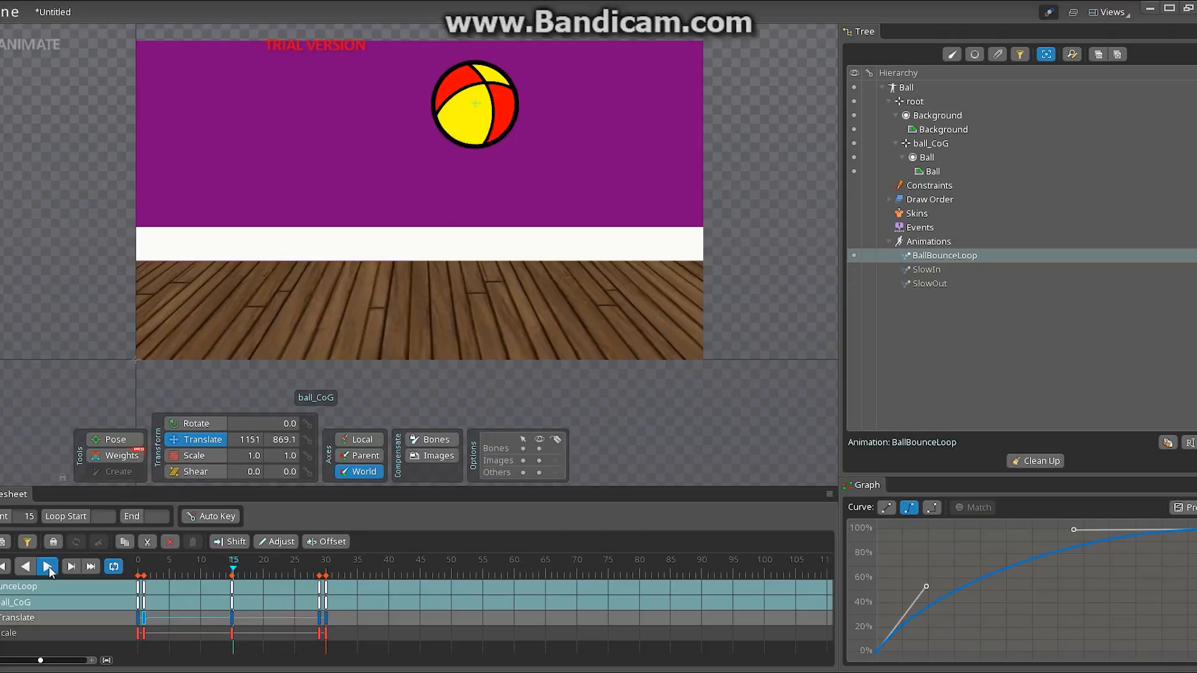
click(47, 566)
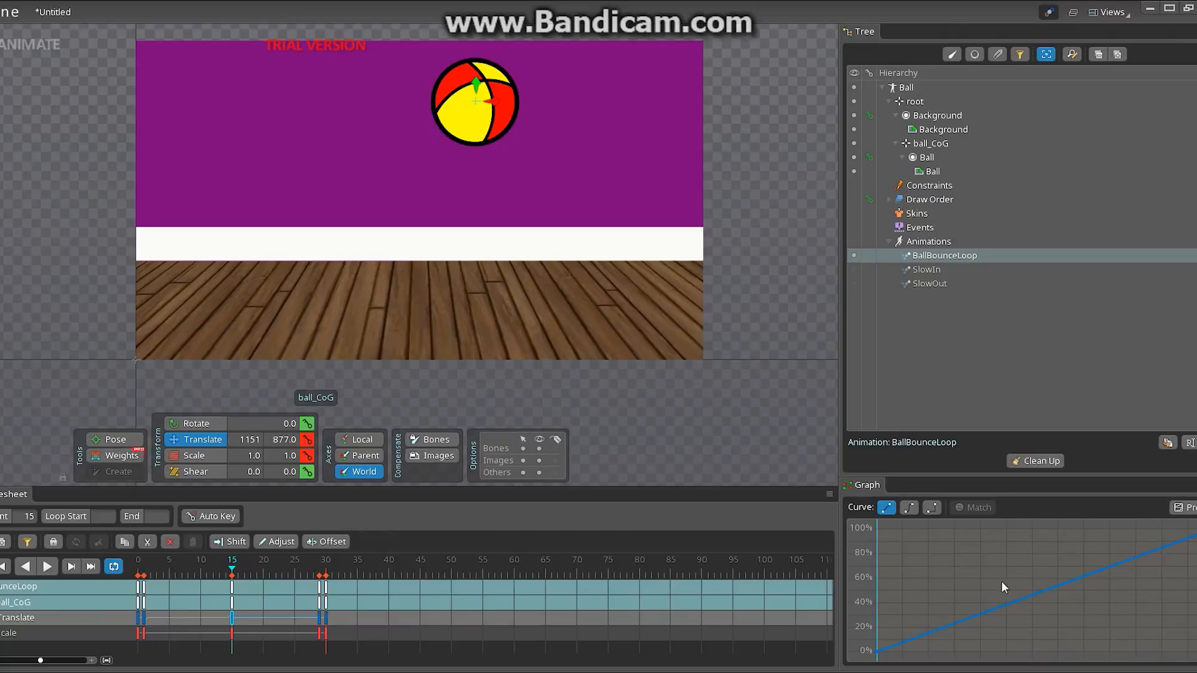
click(908, 507)
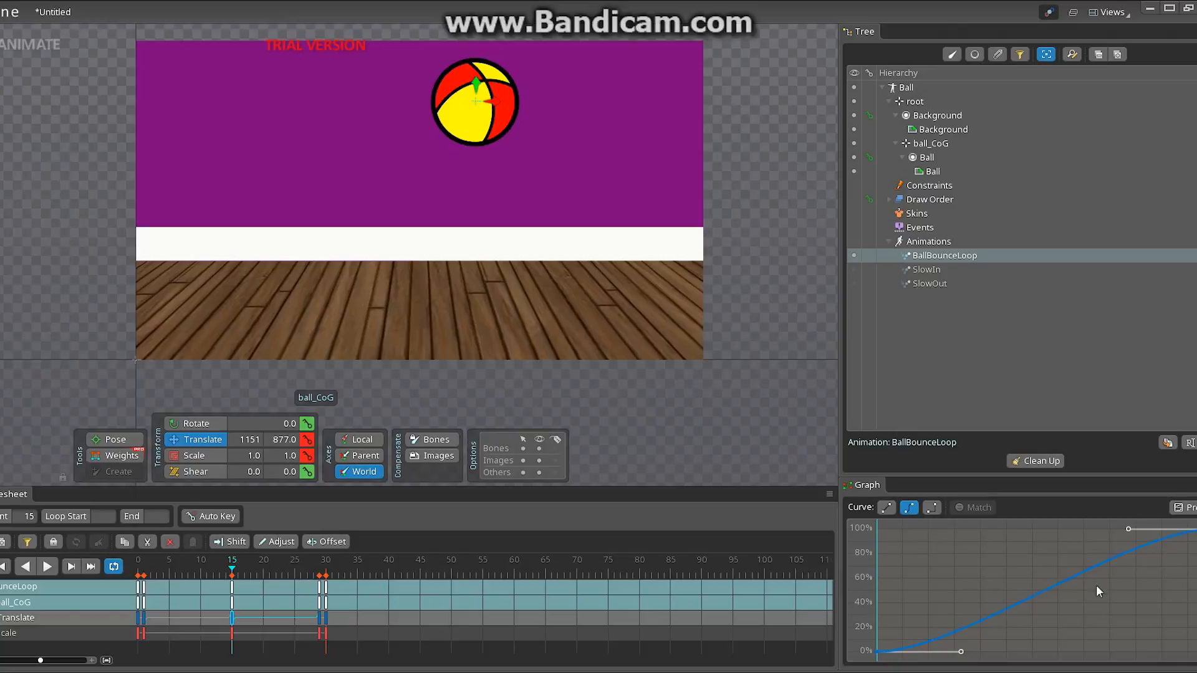
mouse_move(508, 564)
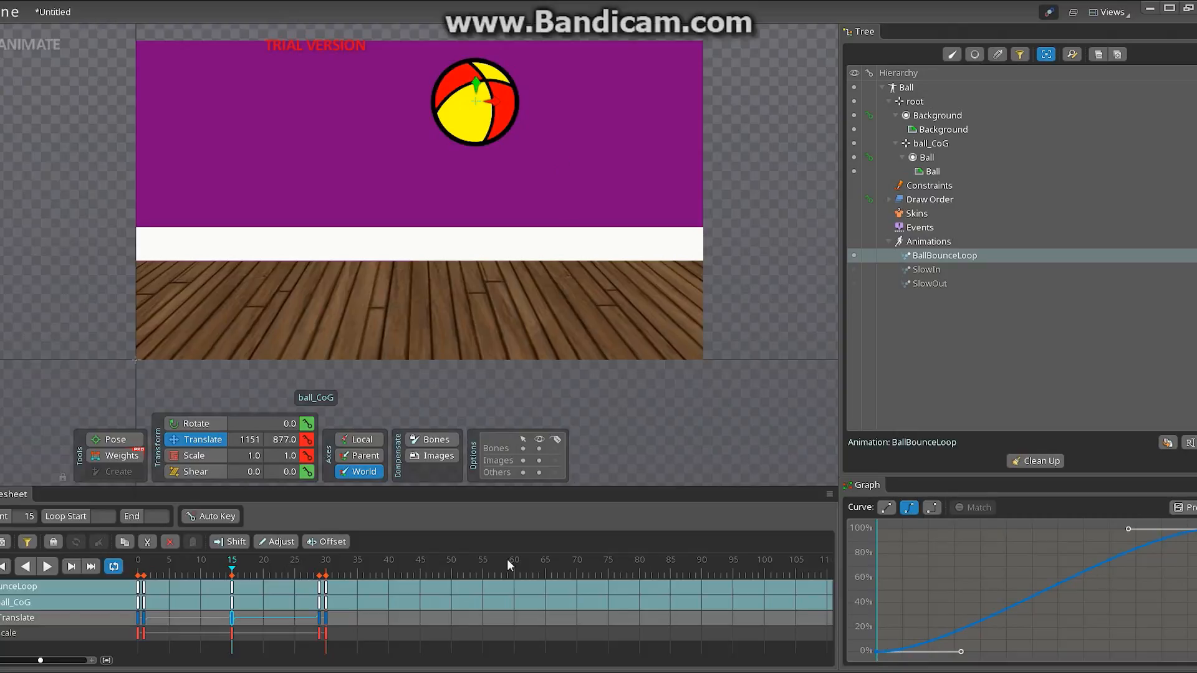
mouse_move(1018, 617)
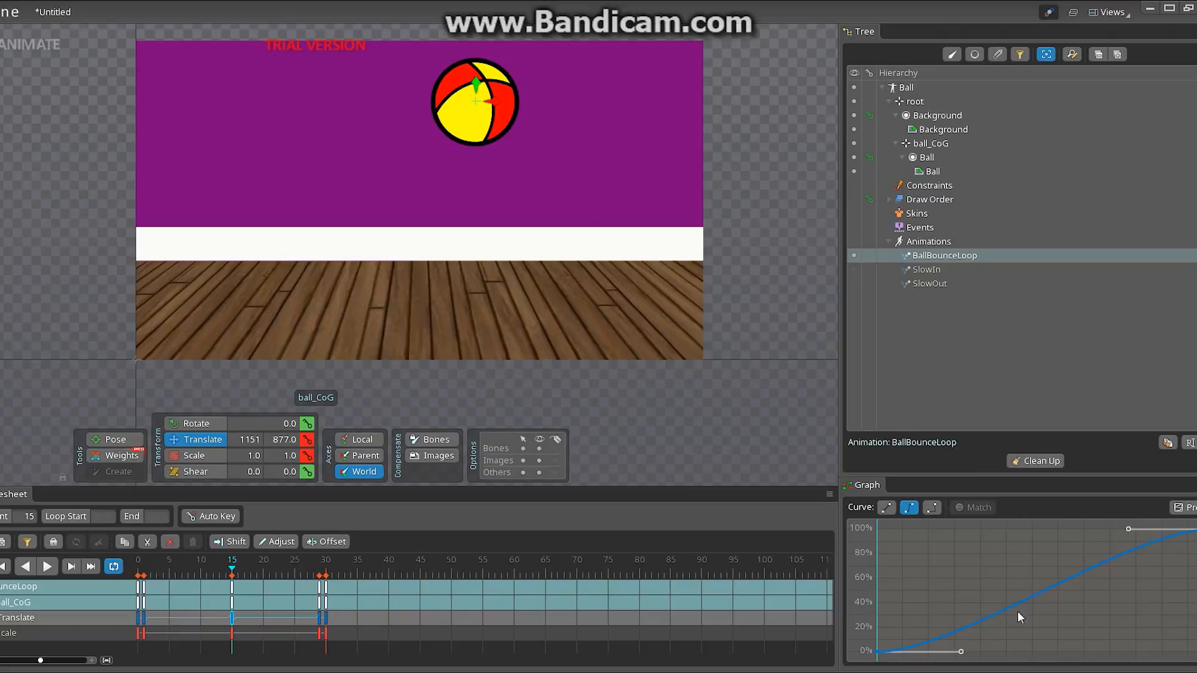
mouse_move(1172, 542)
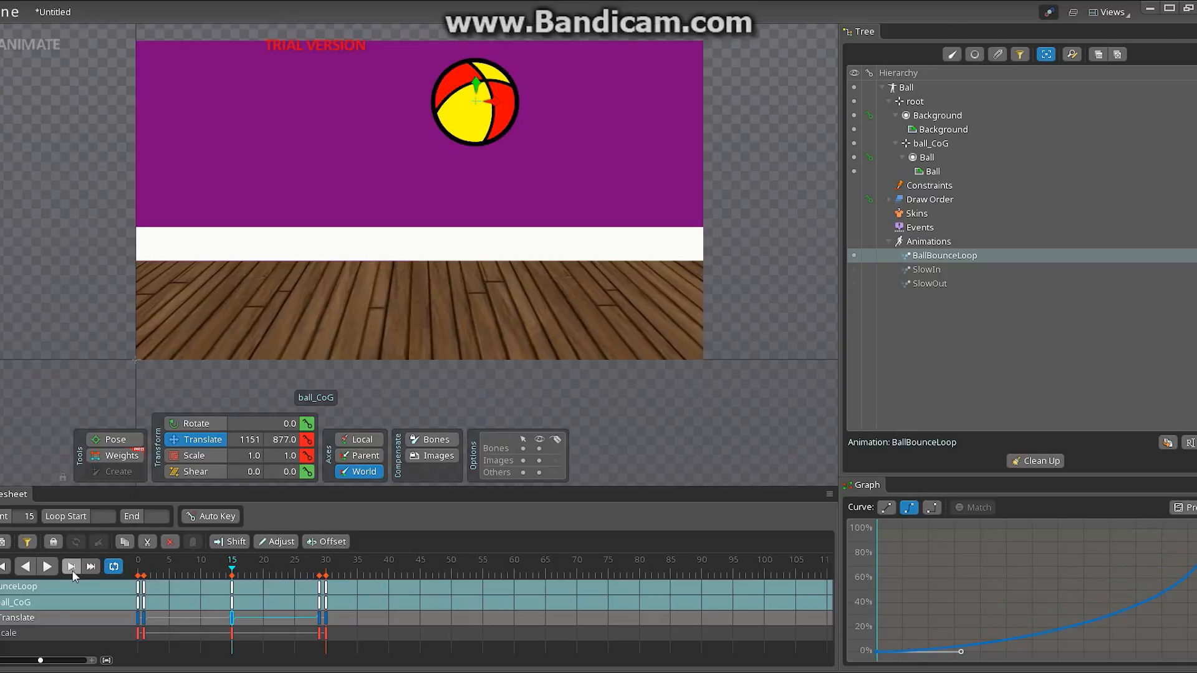
click(47, 565)
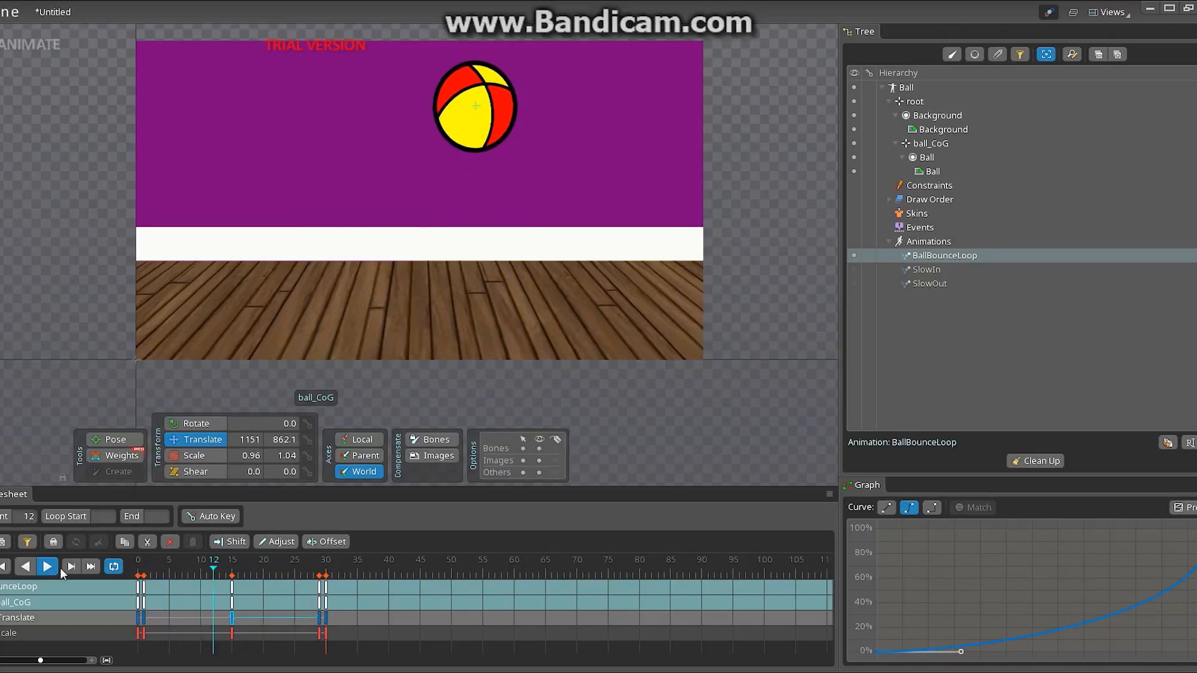
- Compress the keys from frame 15 onward so the loop ends at frame 24
click(46, 566)
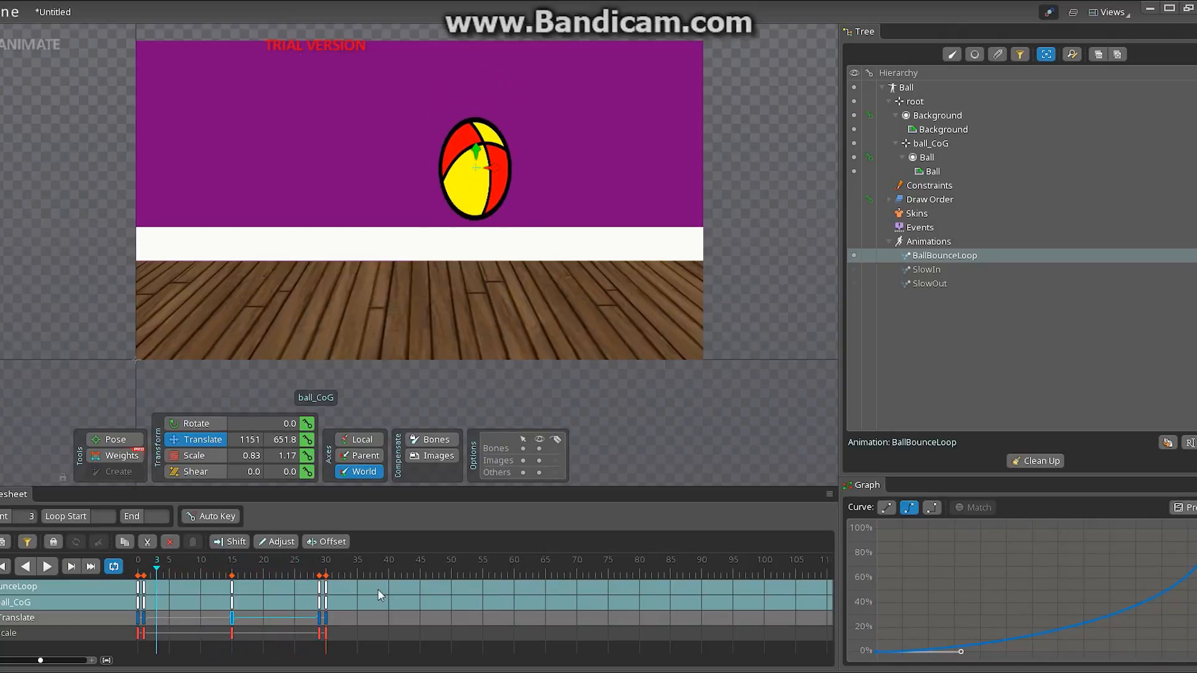
mouse_move(383, 651)
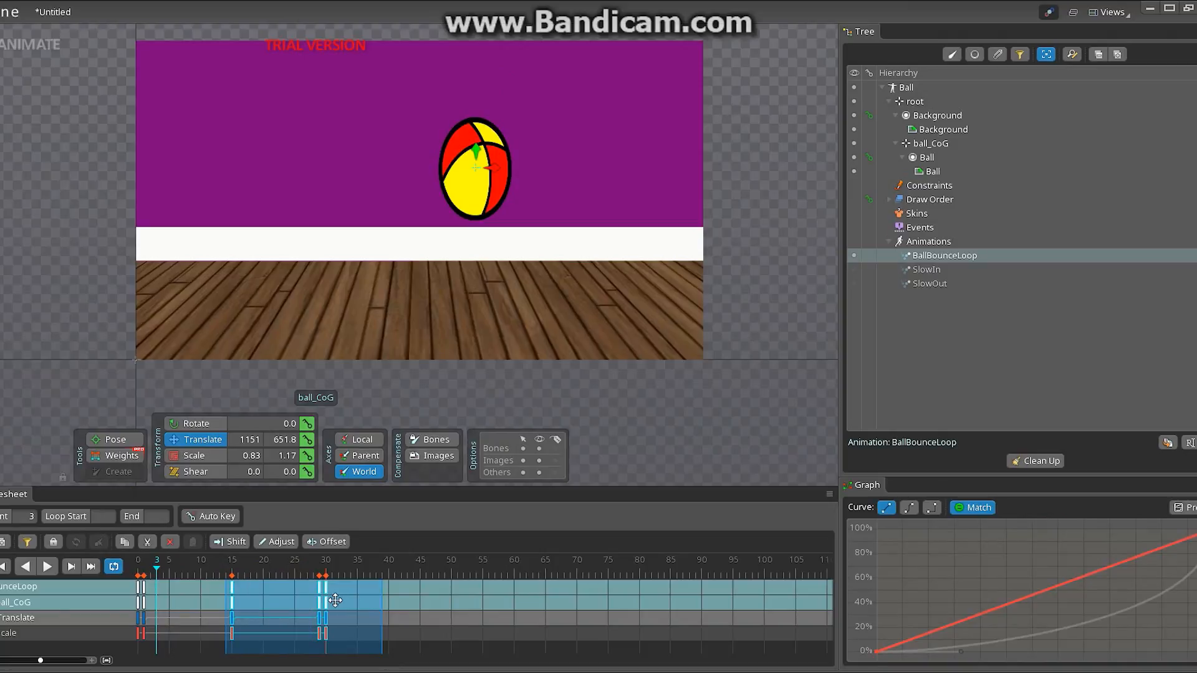
drag(334, 601, 316, 591)
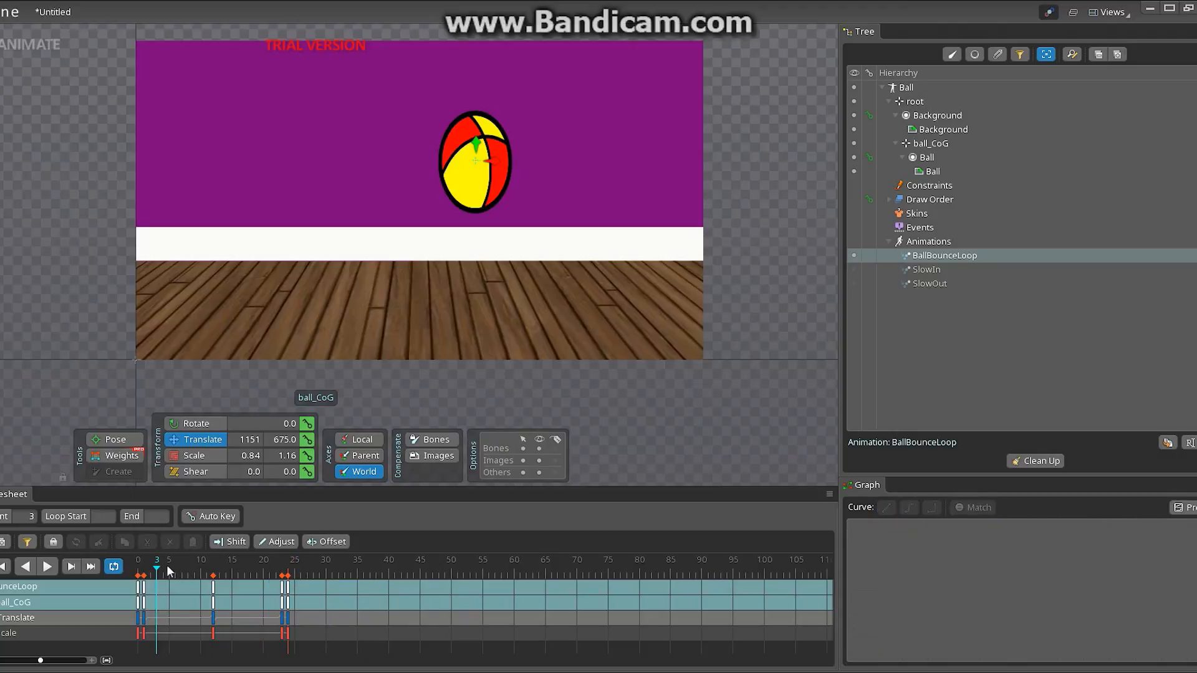
click(46, 566)
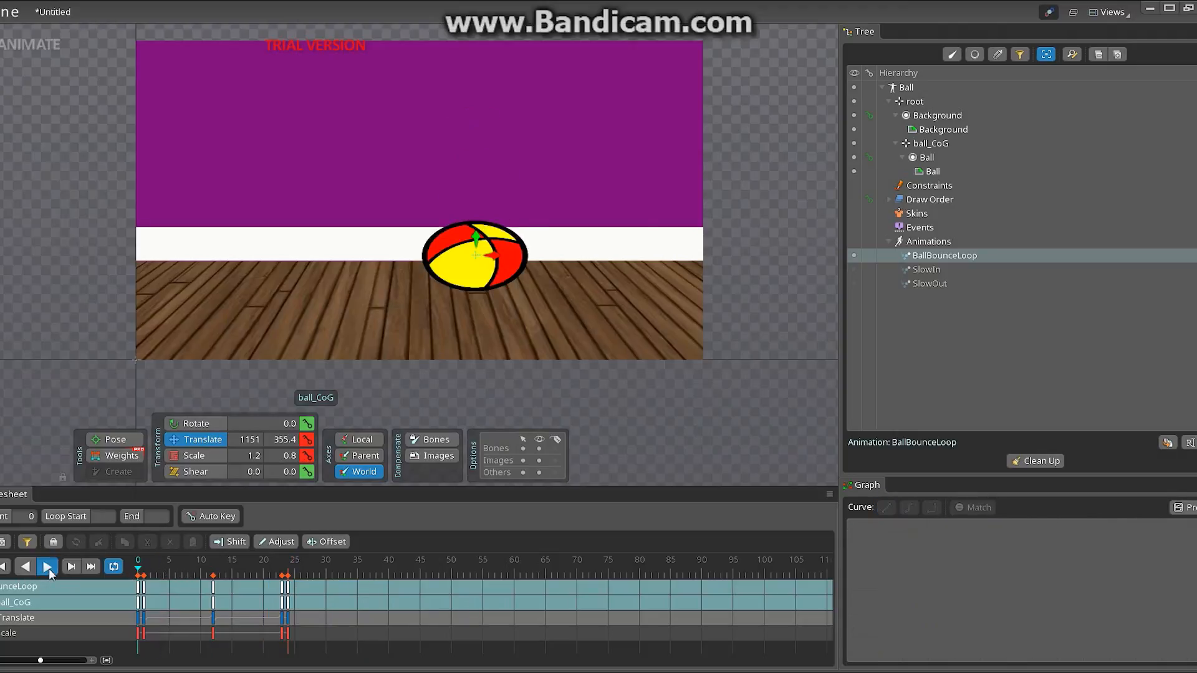
click(46, 566)
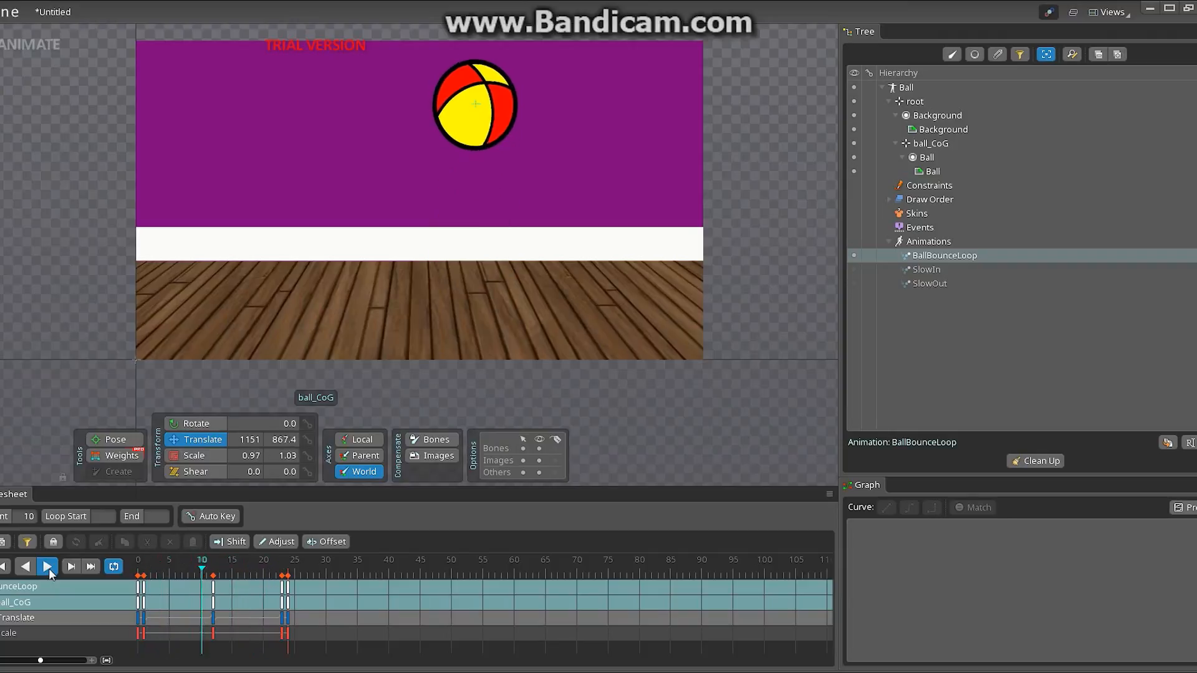
click(46, 566)
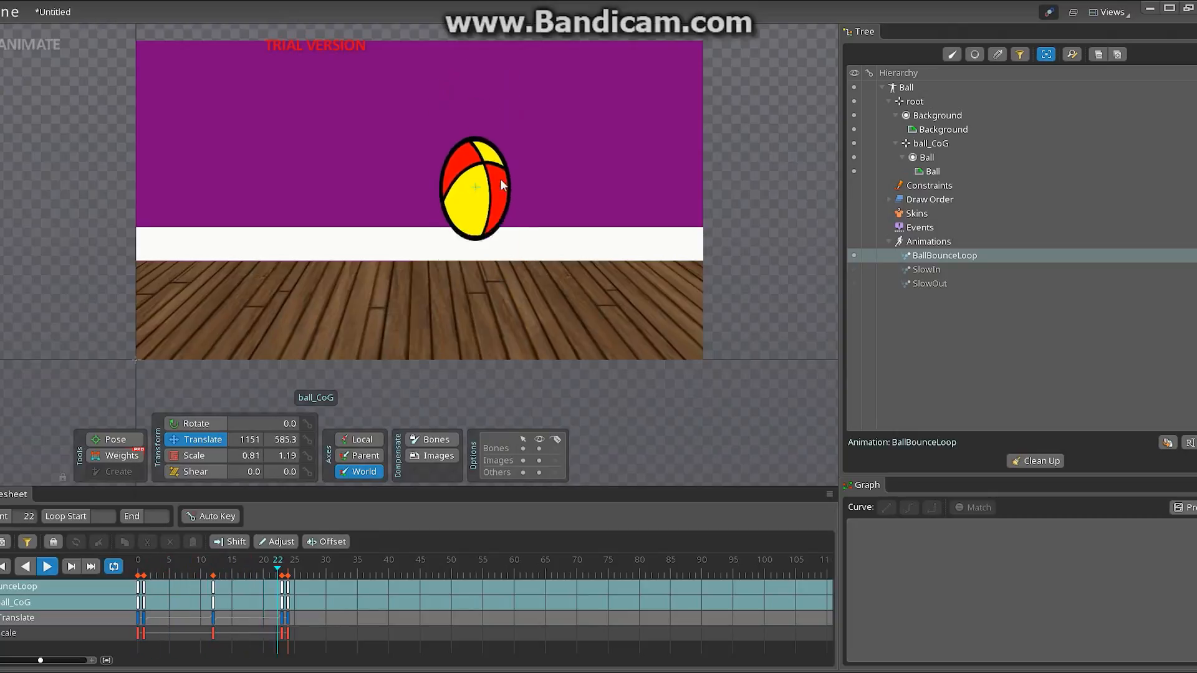
click(201, 560)
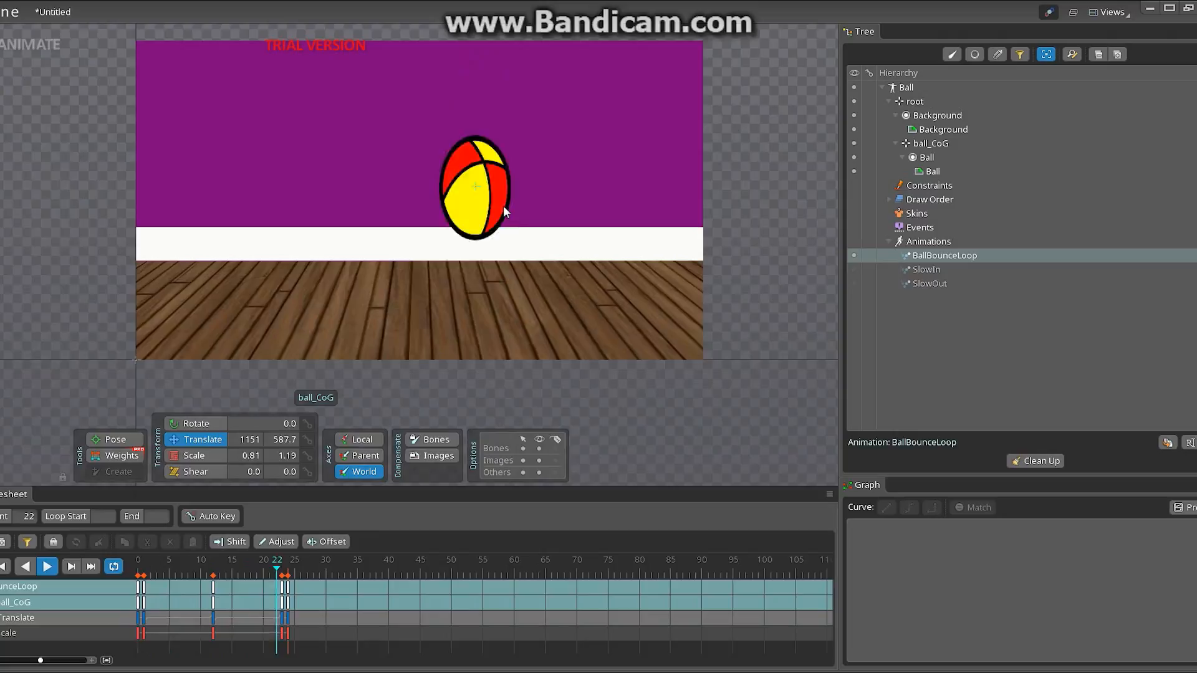
click(202, 560)
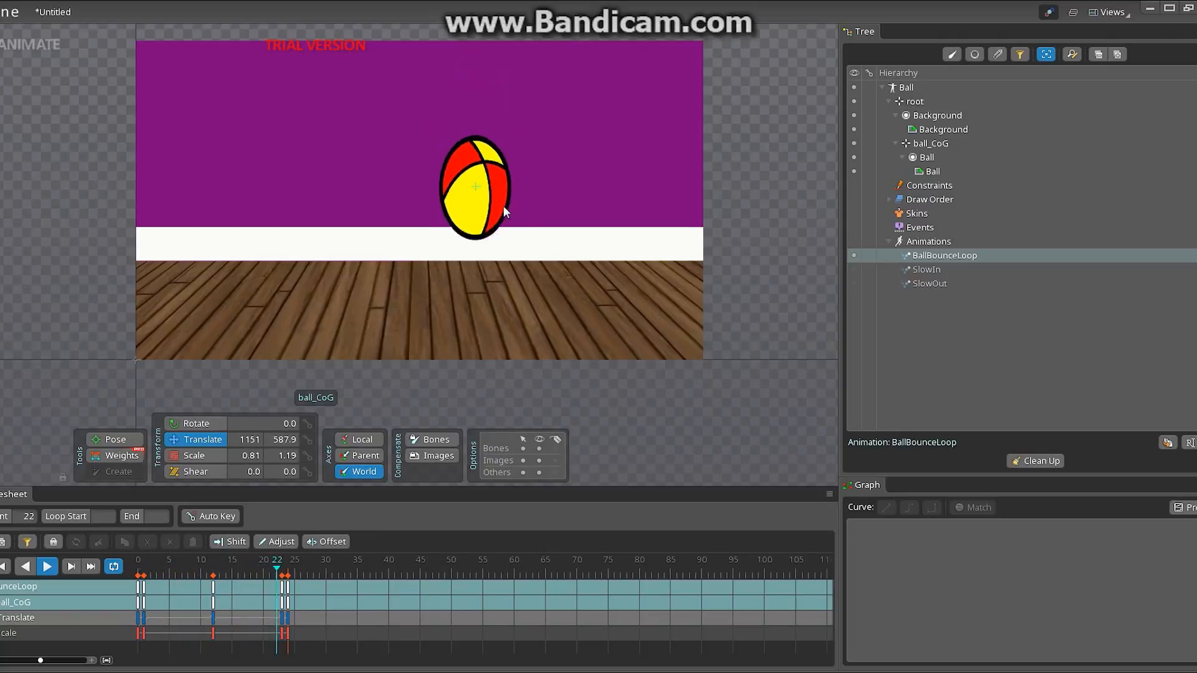
click(202, 559)
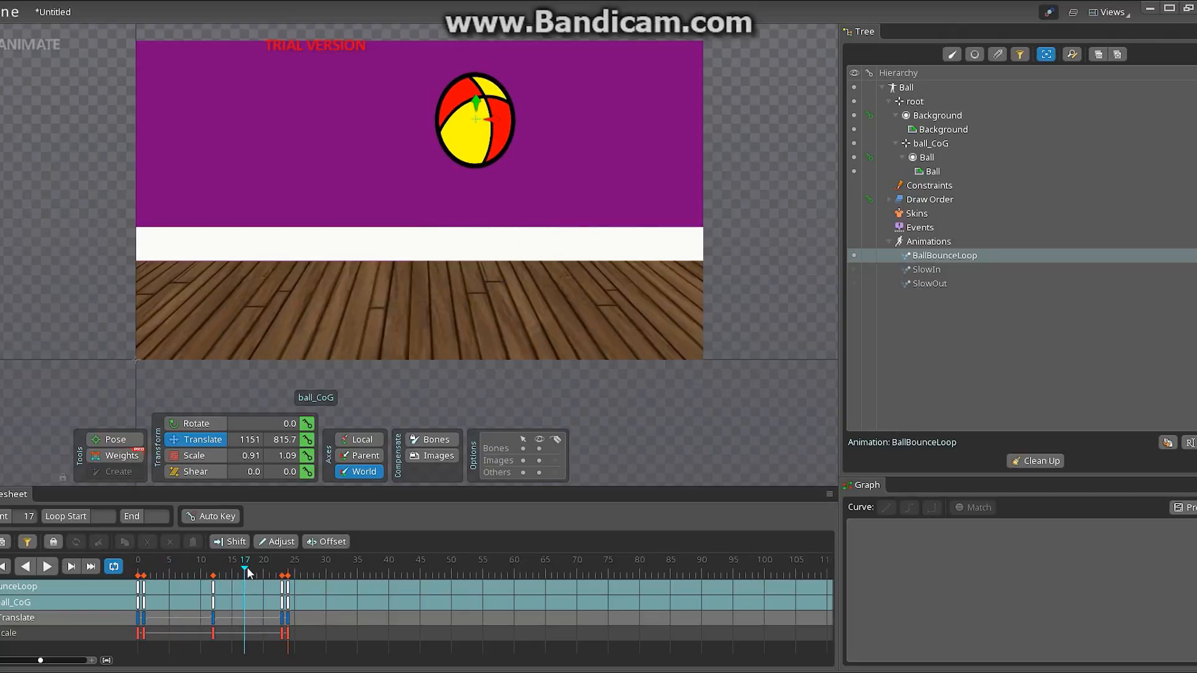
- Review frames 4, 11, 18 and 19, then key the ball's vertical stretch near frame 20
click(140, 559)
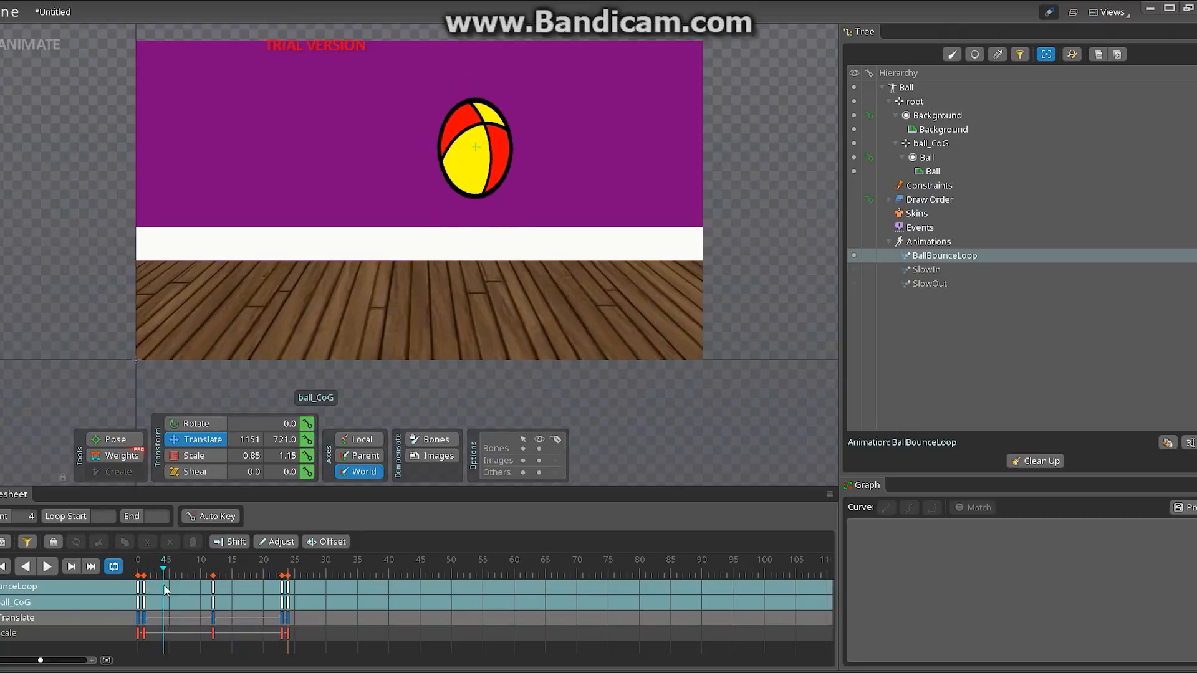
click(213, 559)
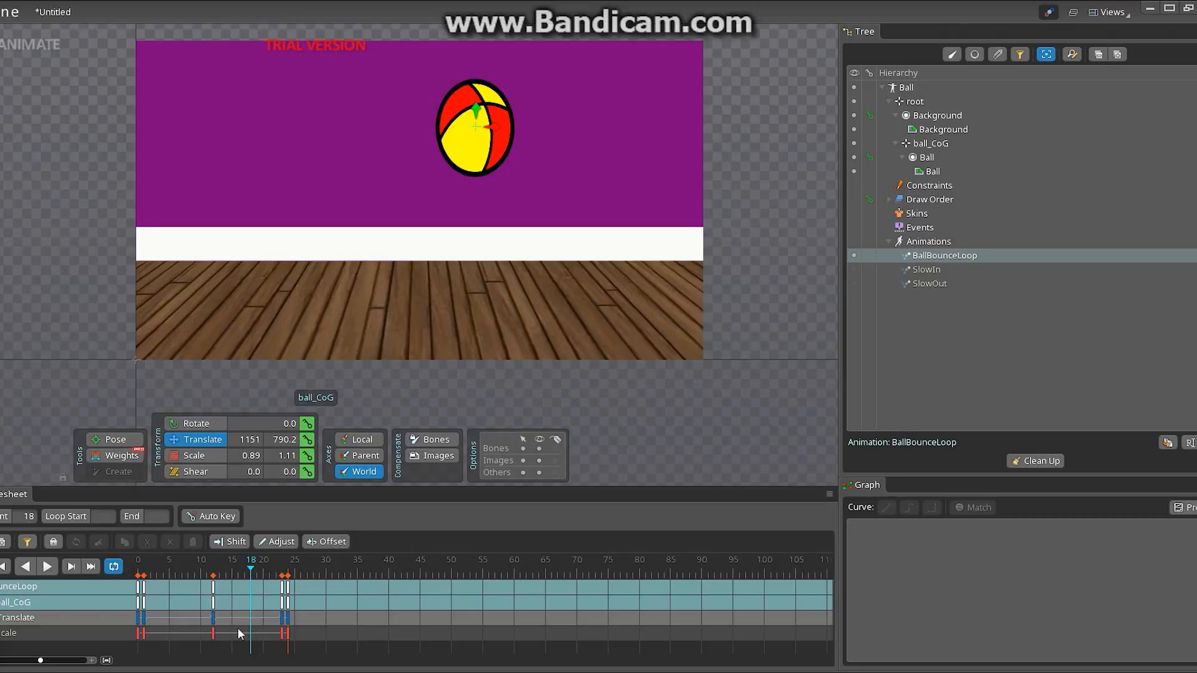
click(206, 572)
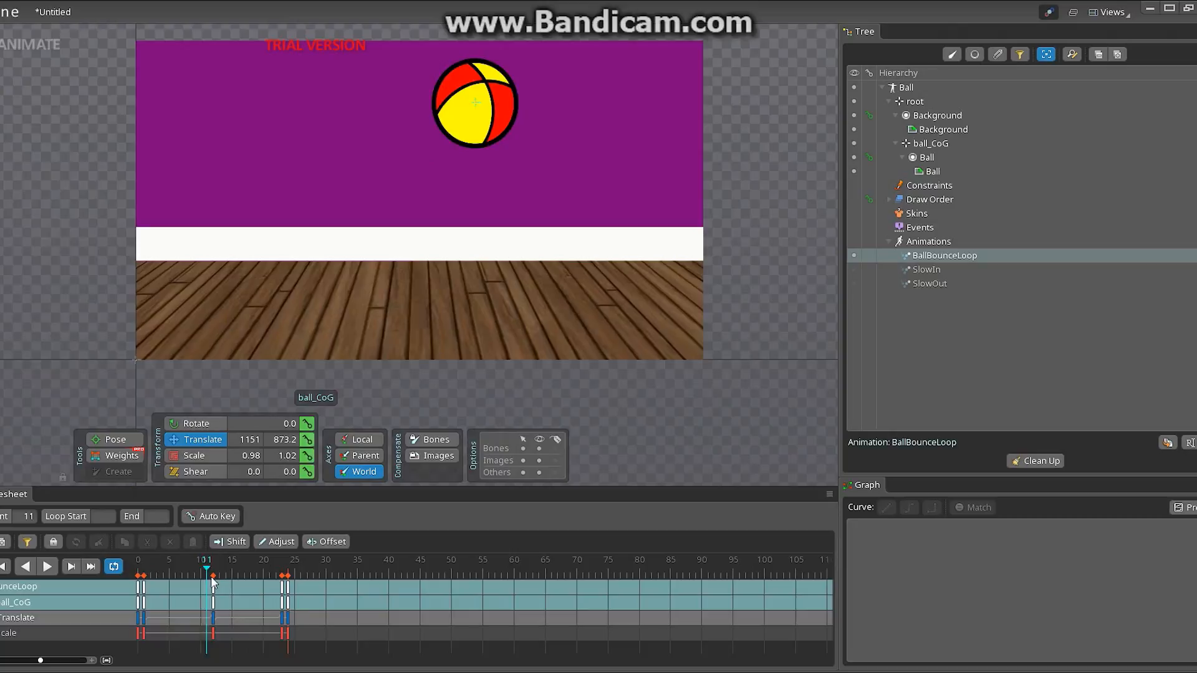
click(256, 568)
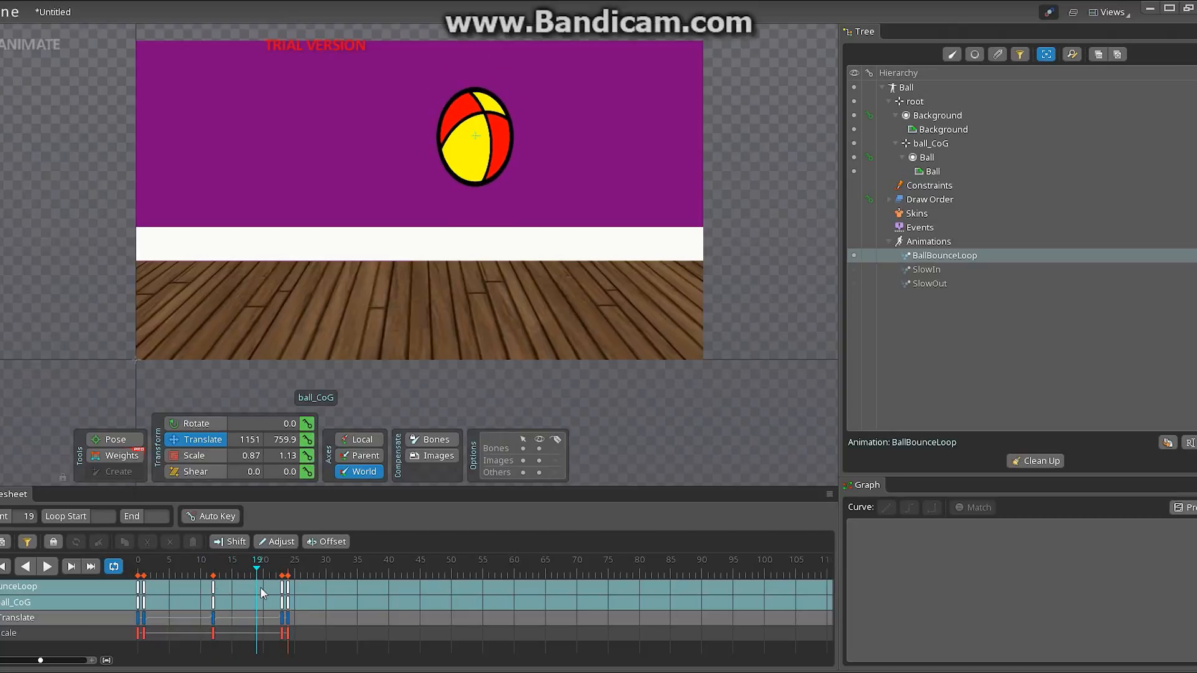
click(264, 560)
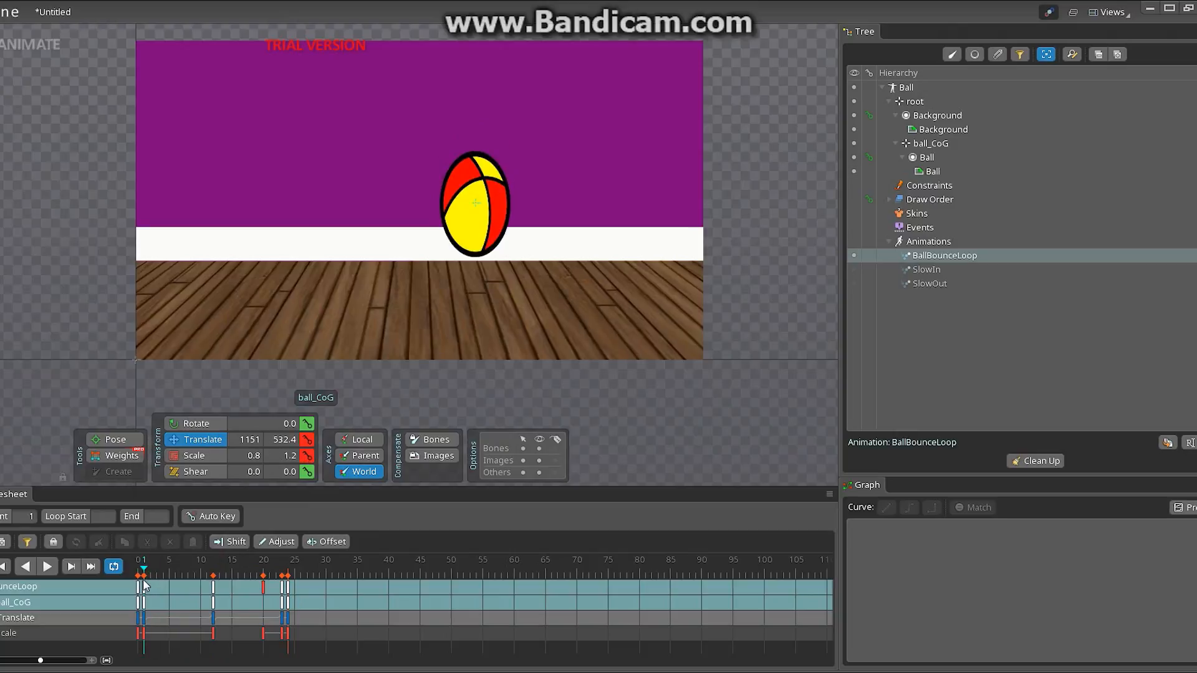
click(137, 574)
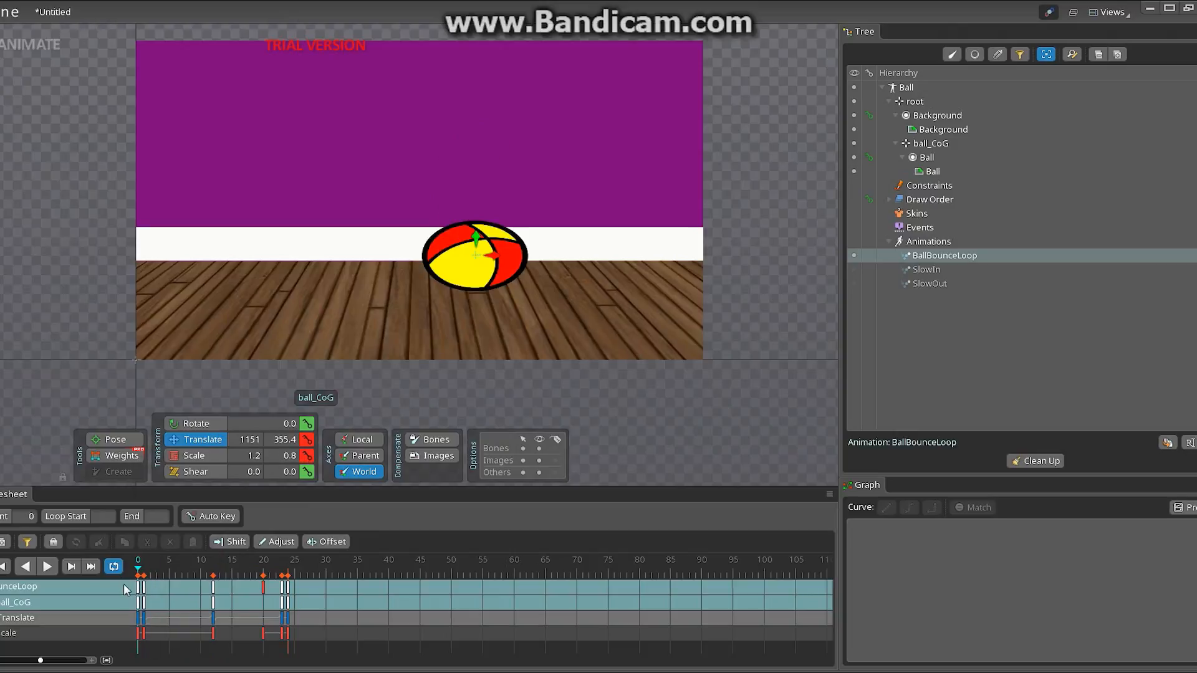
click(46, 566)
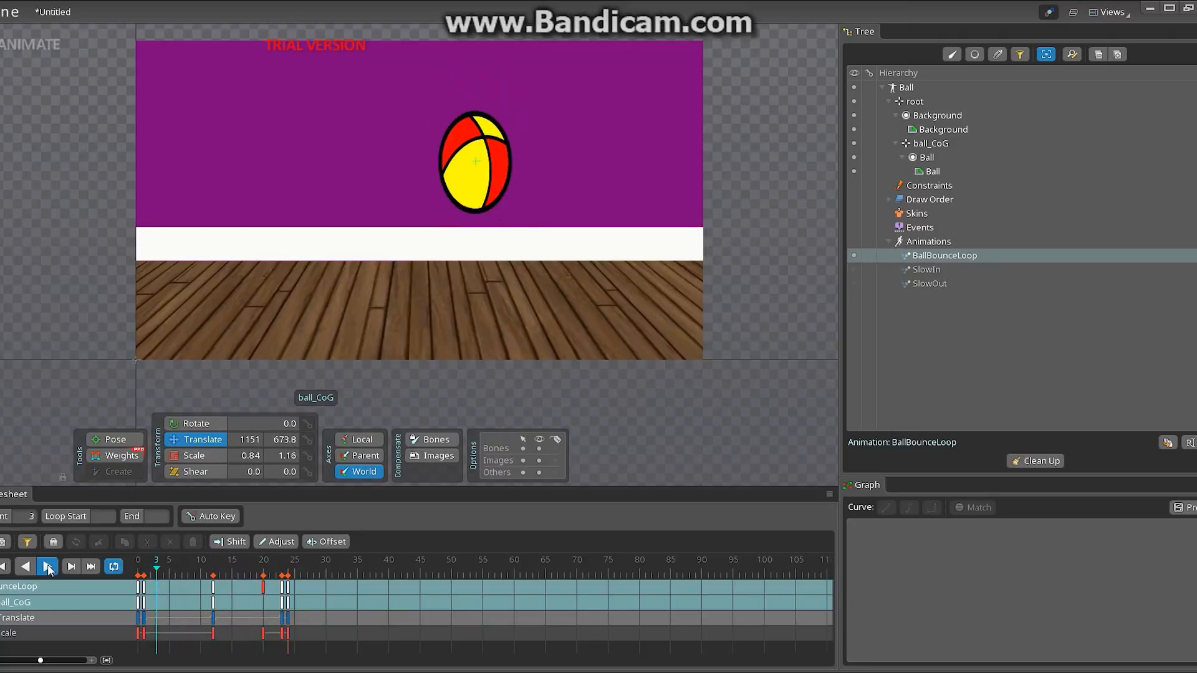
click(47, 566)
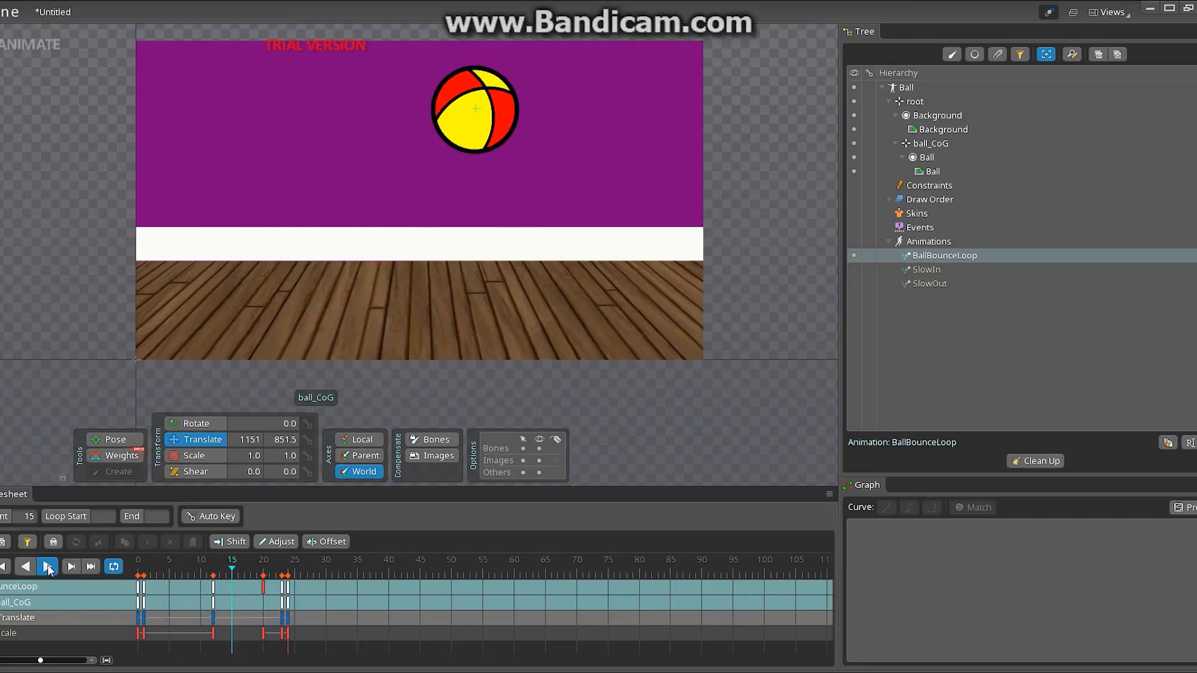
click(156, 560)
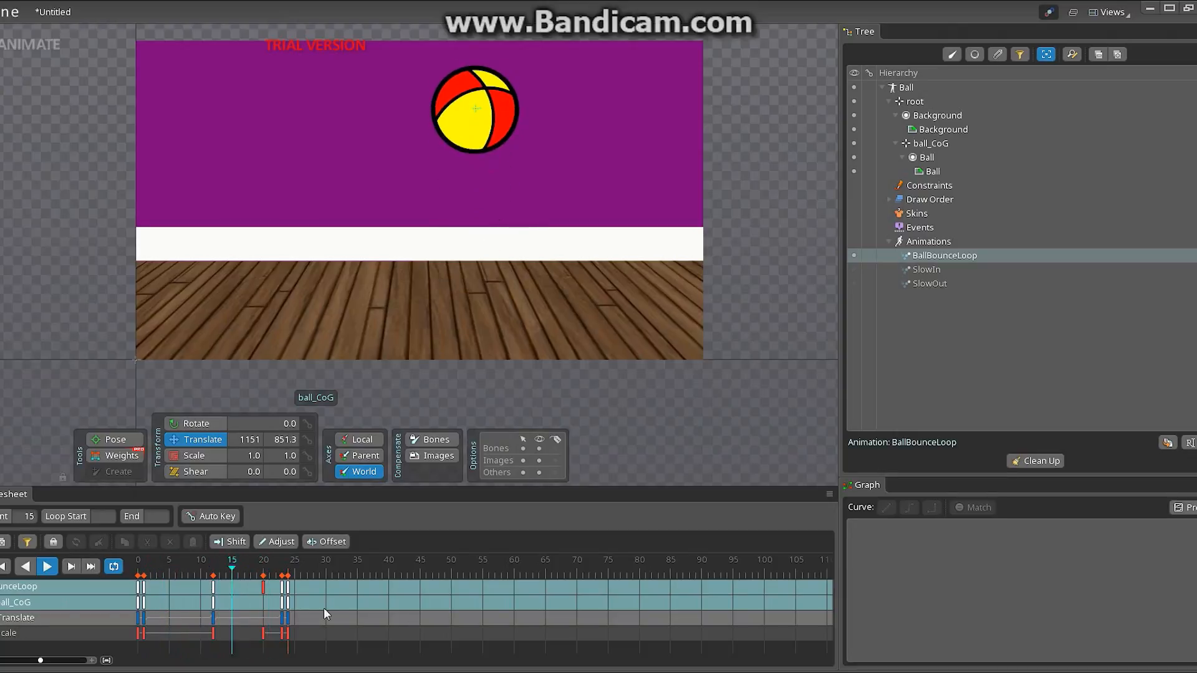
click(156, 559)
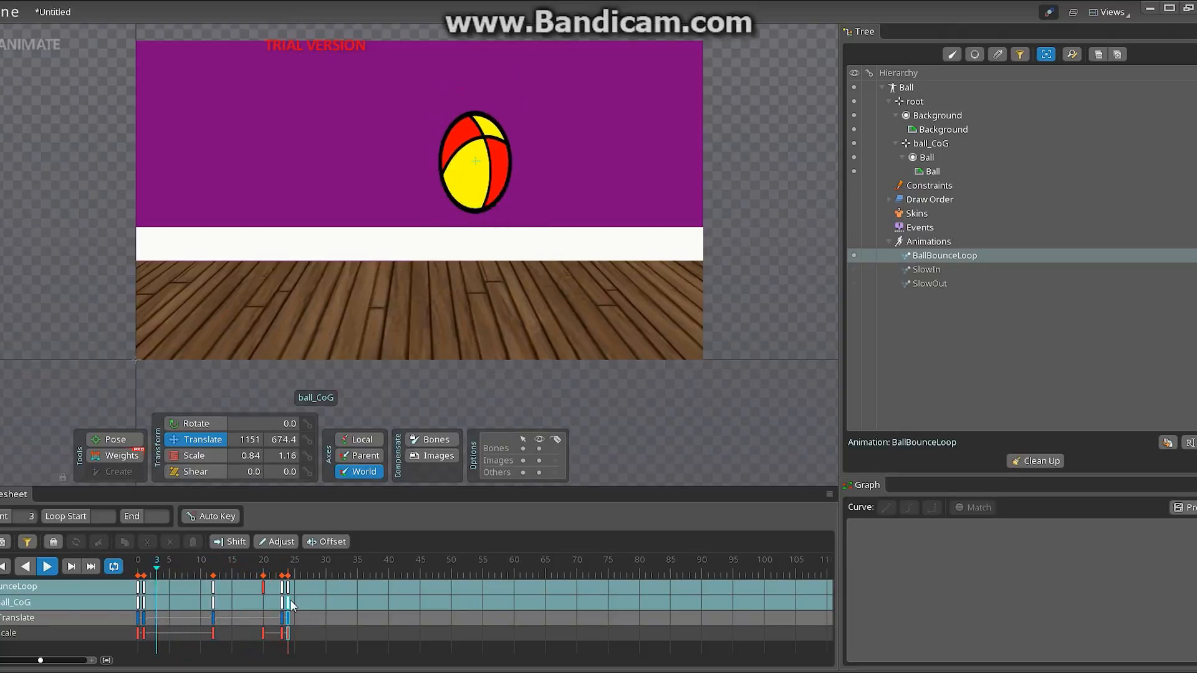
click(232, 558)
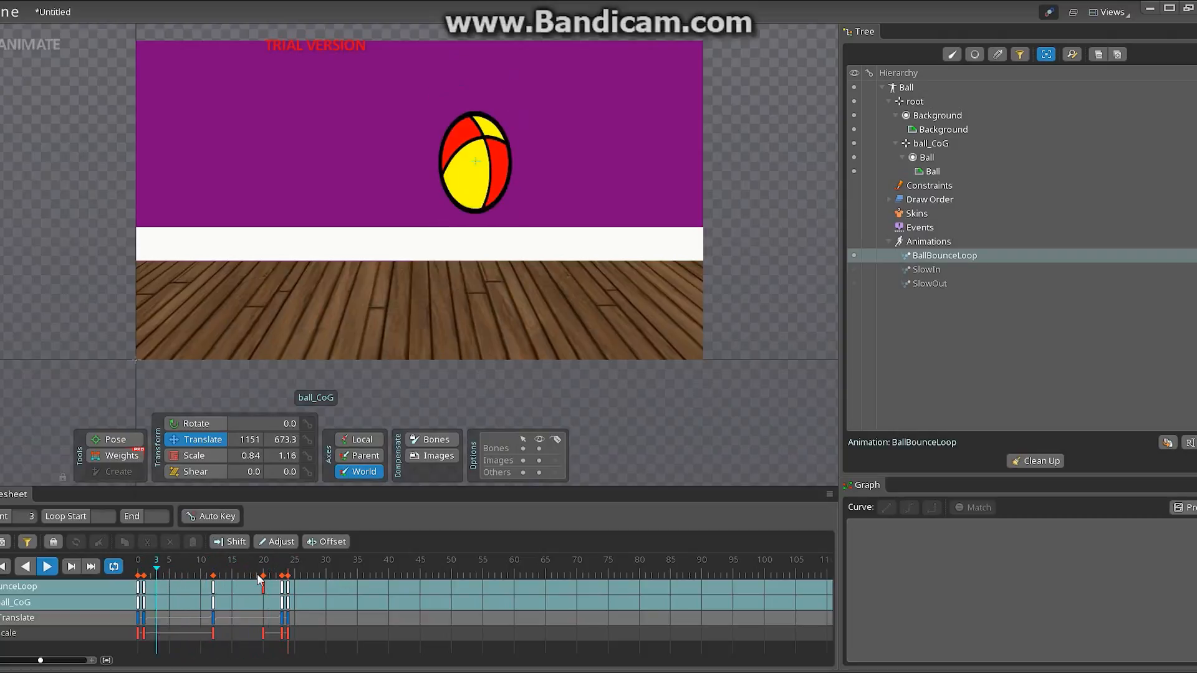
click(232, 560)
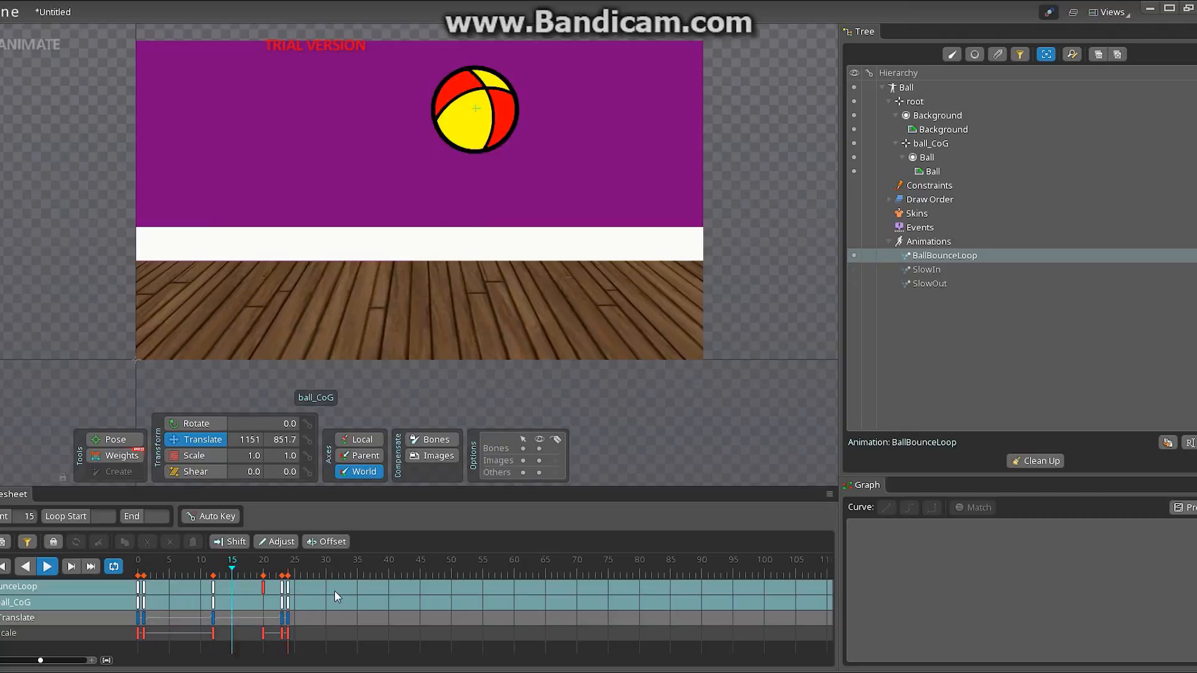